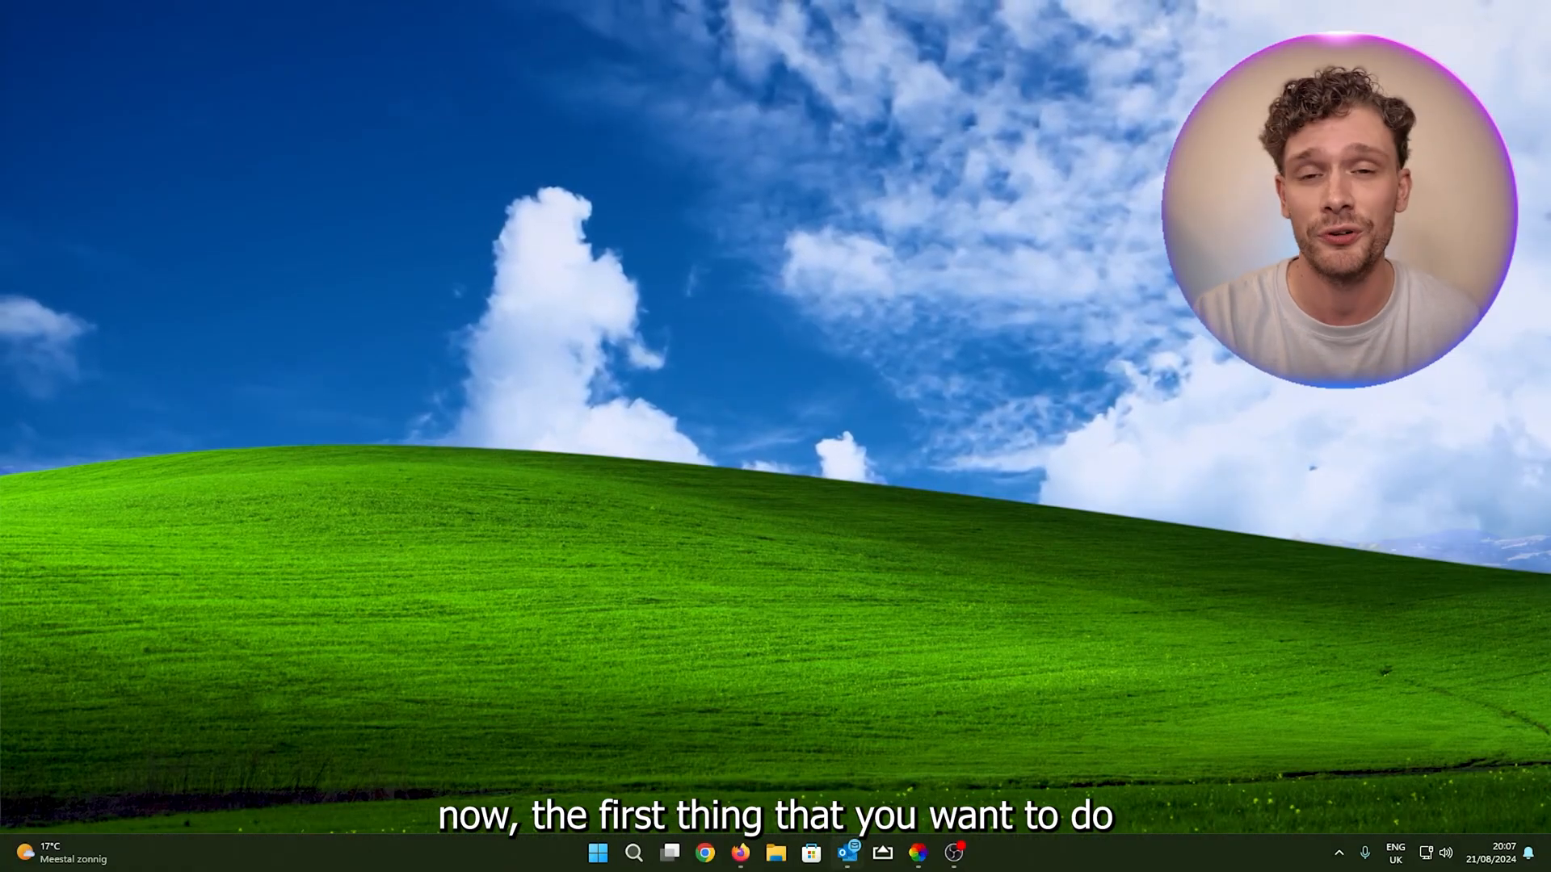
# Step: Locate Epic Games Launcher via Start search and open its shortcut's file location
pyautogui.click(596, 853)
pyautogui.write('epic')
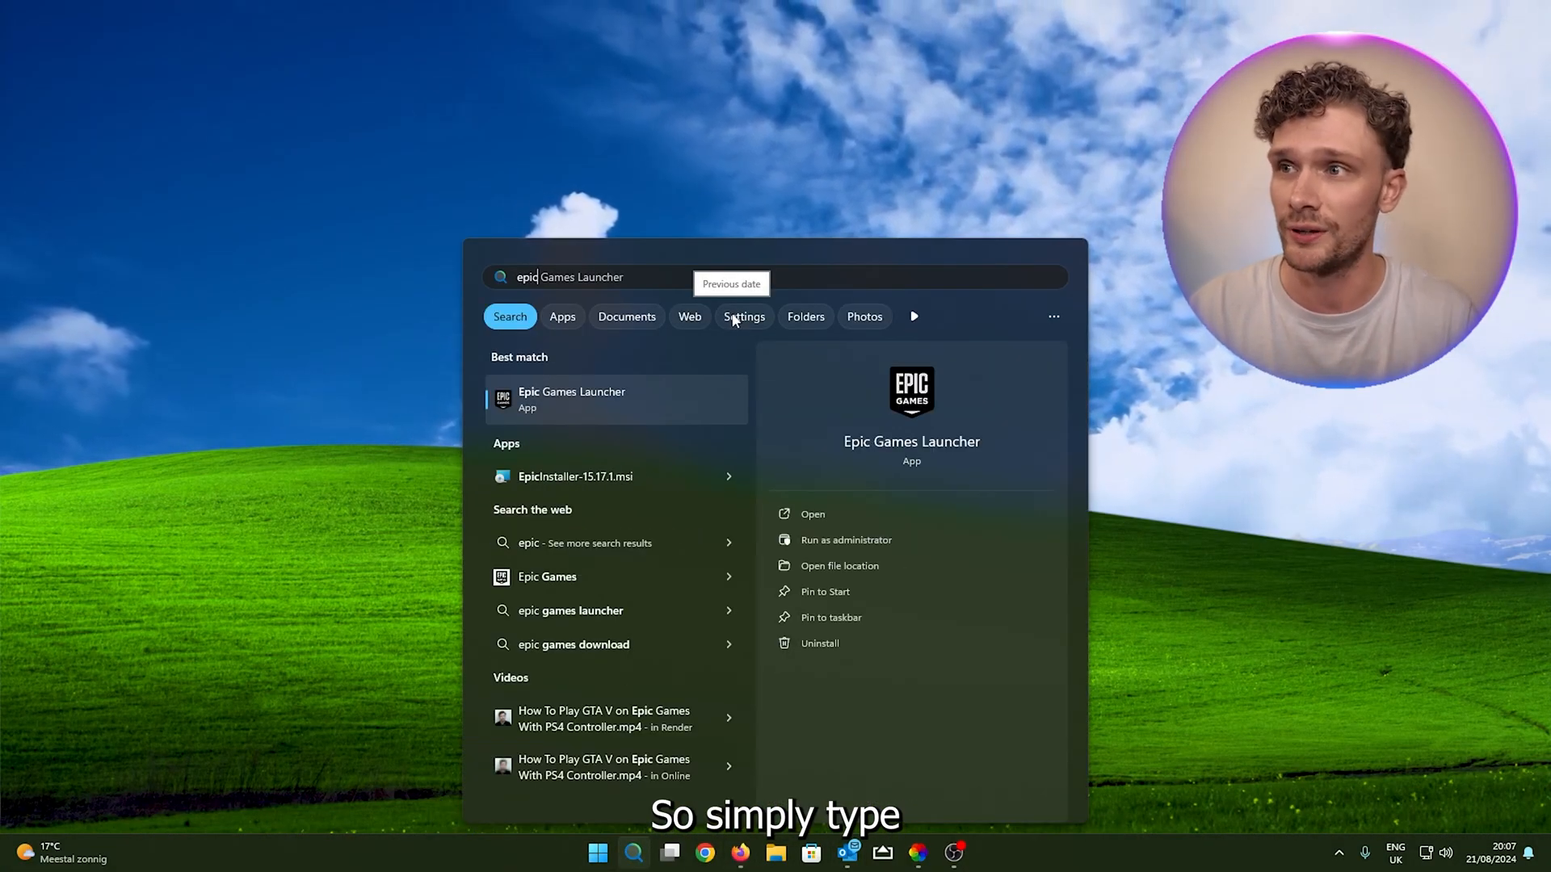
pyautogui.rightClick(570, 399)
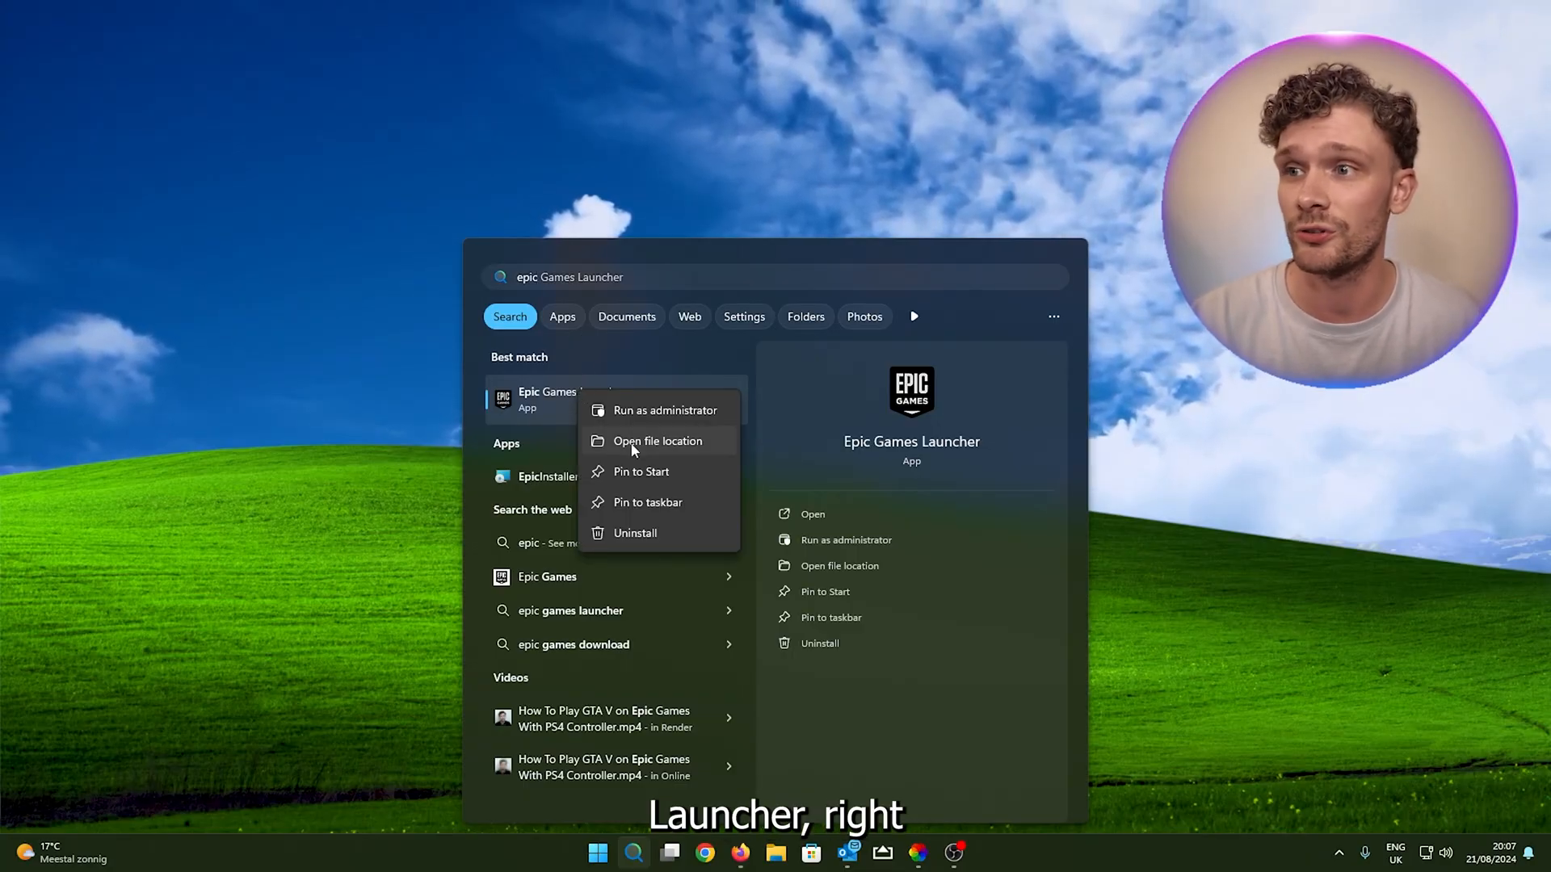
pyautogui.click(658, 439)
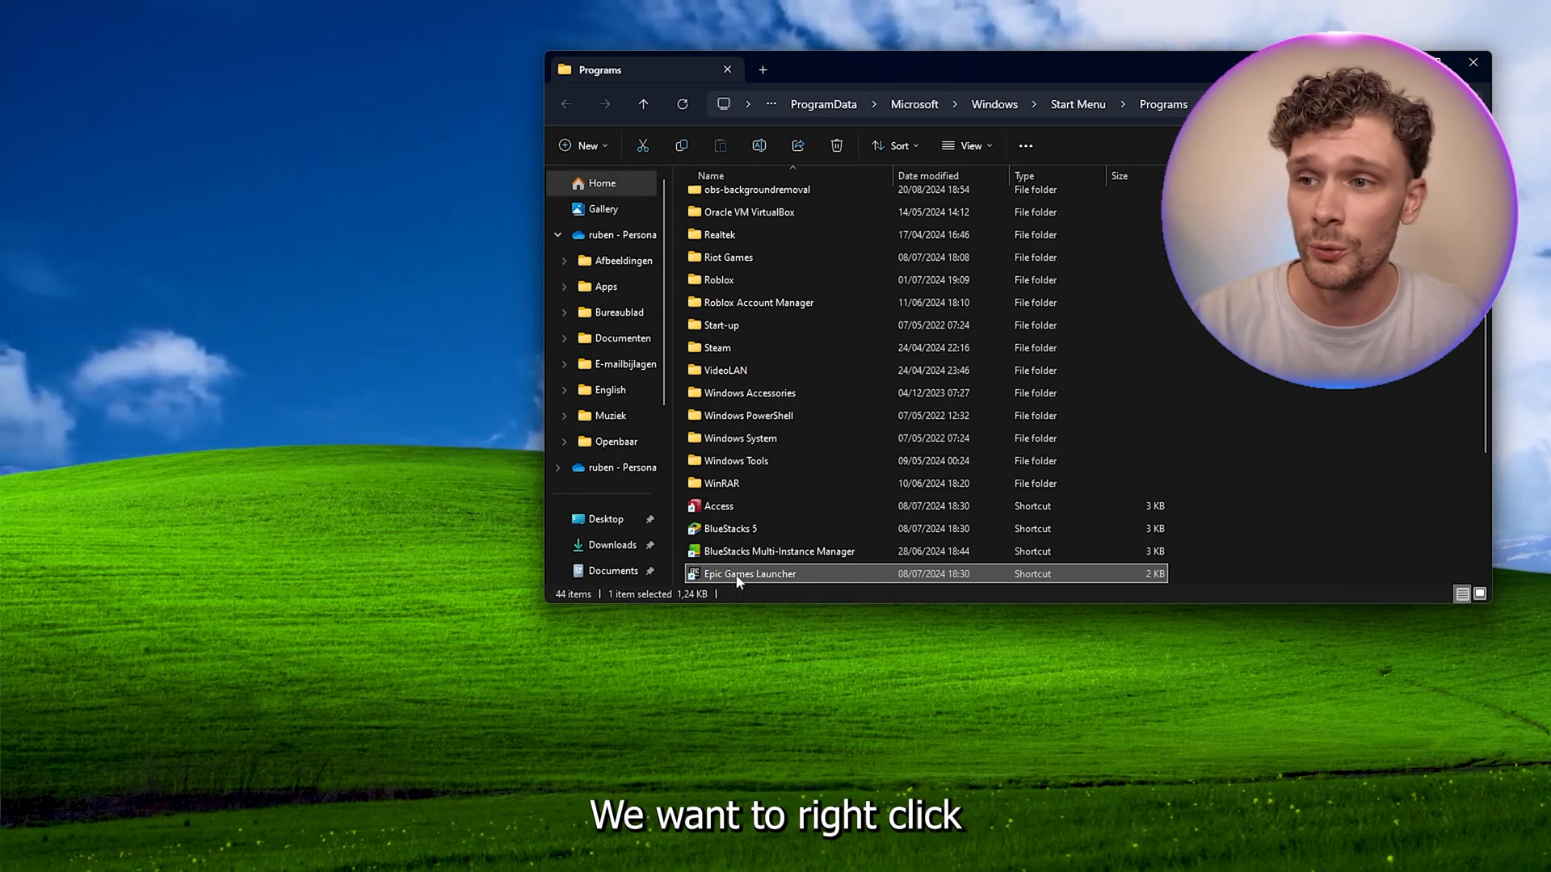
# Step: Bring up the Epic Games Launcher shortcut's Properties and close the Programs folder window
pyautogui.rightClick(749, 574)
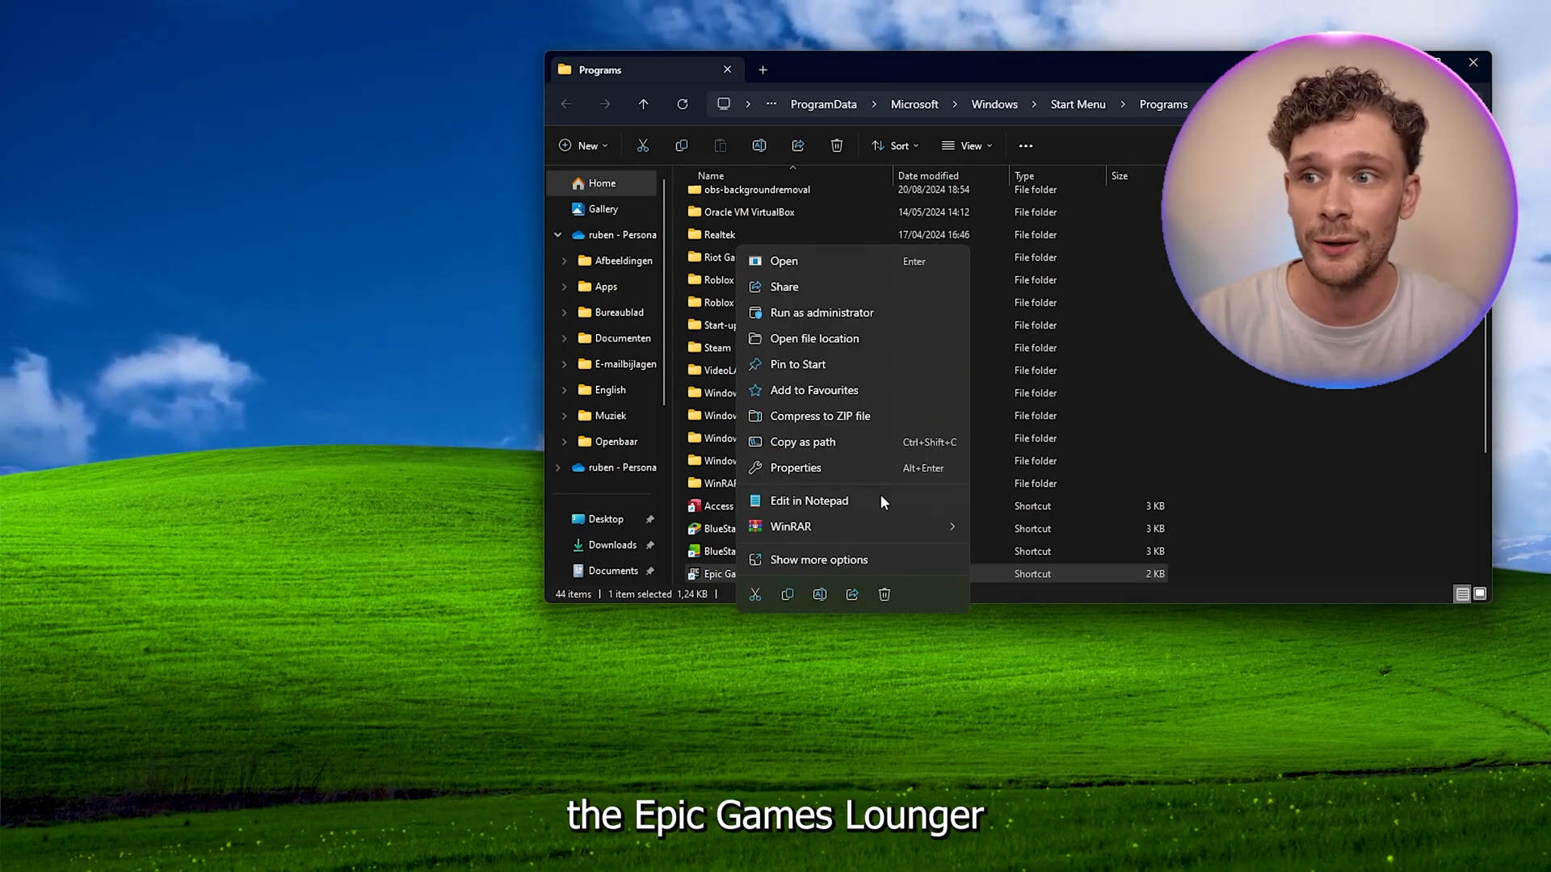
pyautogui.click(795, 469)
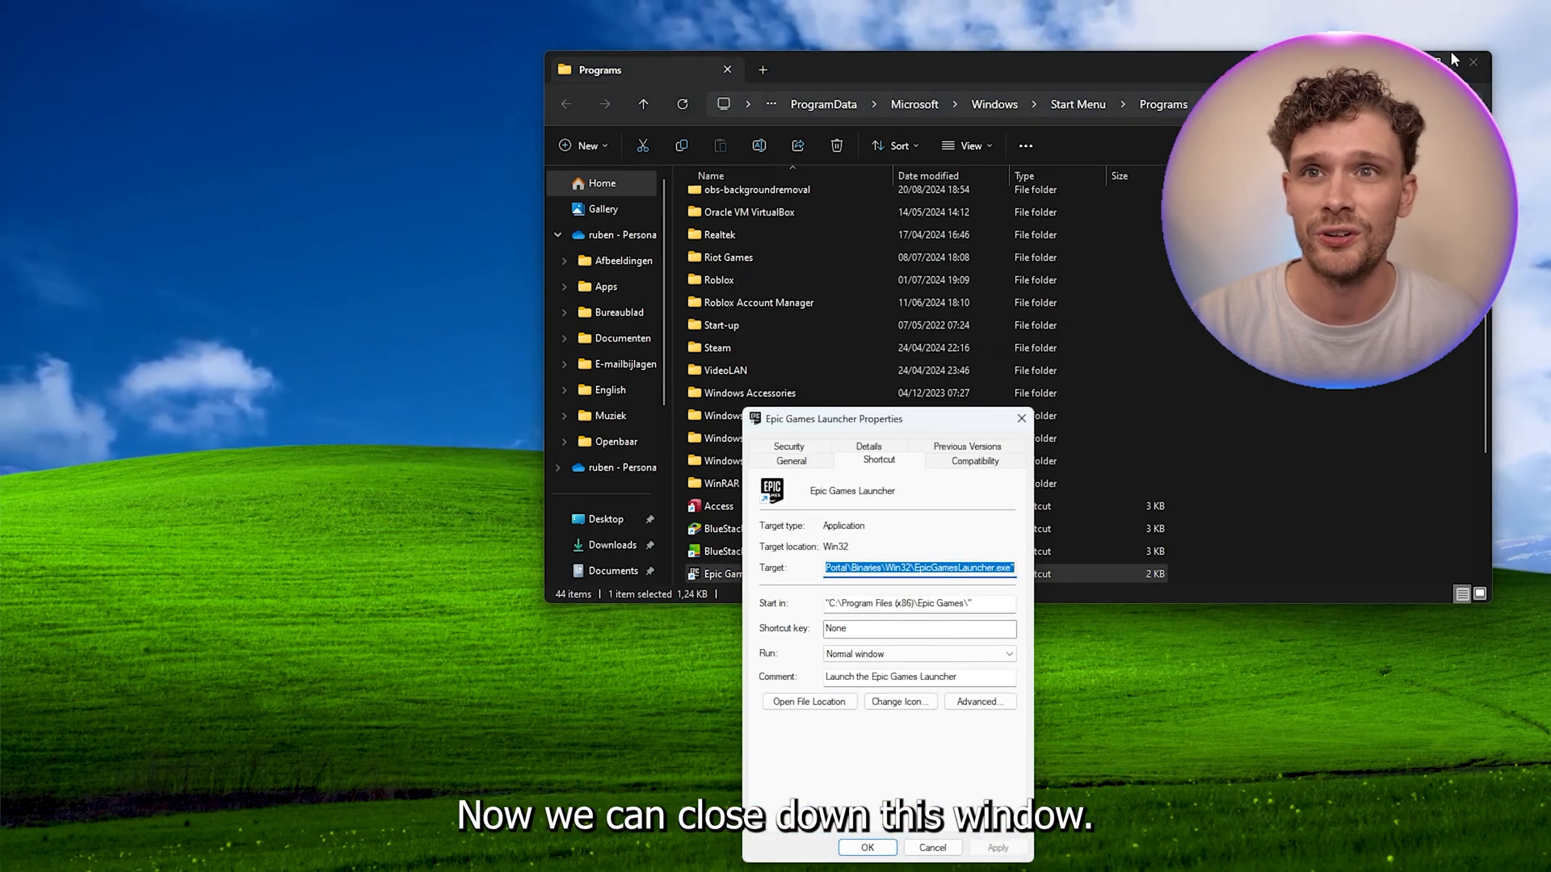
pyautogui.click(727, 70)
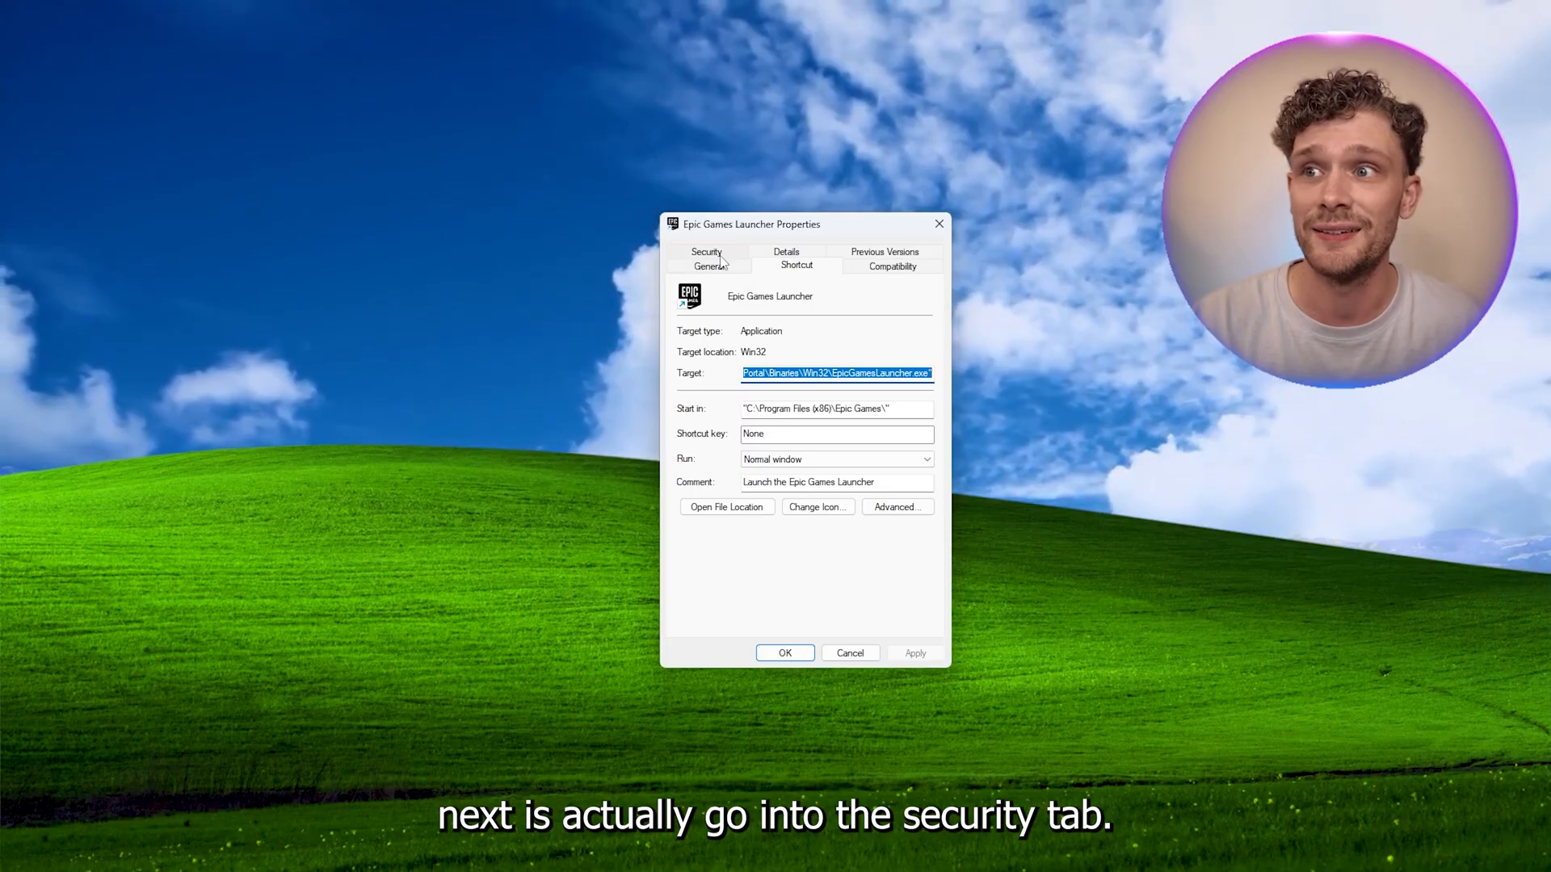
# Step: On the Security tab, allow Write for Iedereen, apply it and close the permissions editor
pyautogui.click(706, 253)
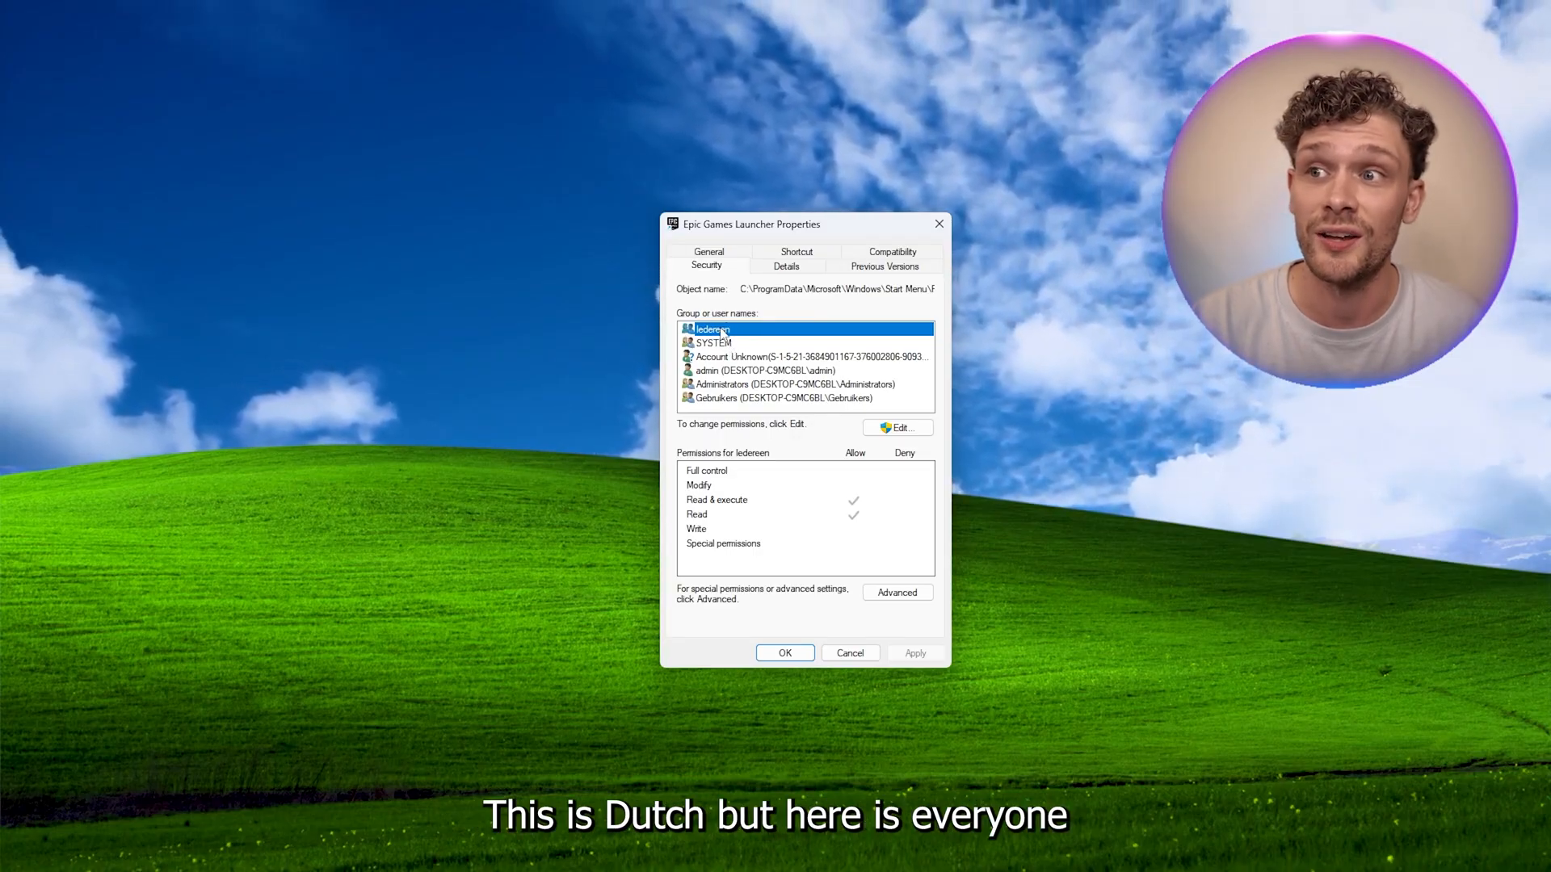
pyautogui.click(897, 427)
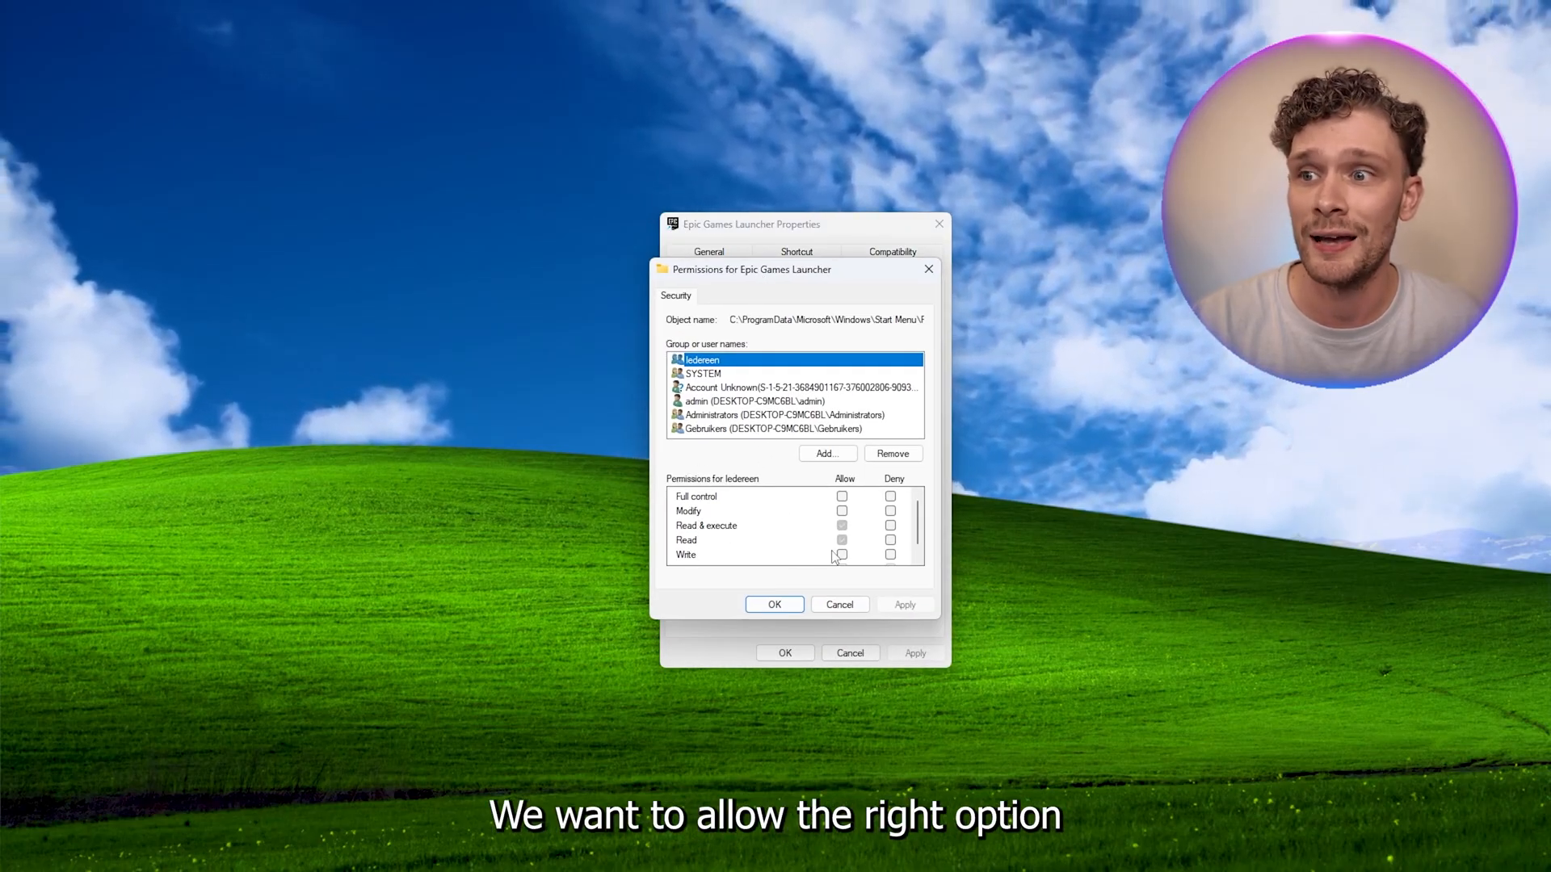
pyautogui.click(842, 554)
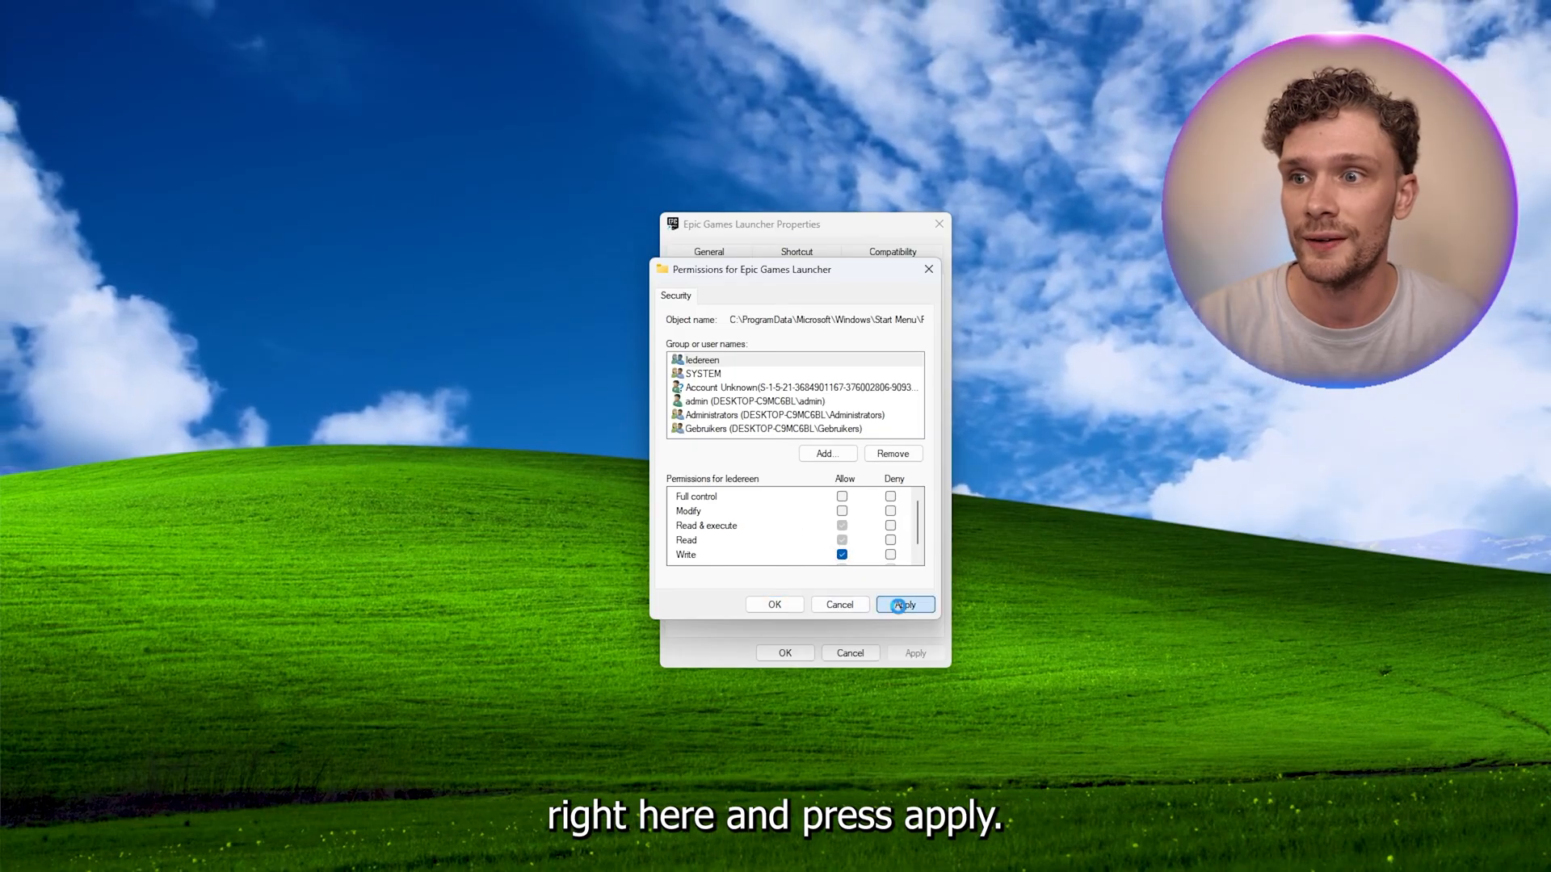
pyautogui.click(903, 604)
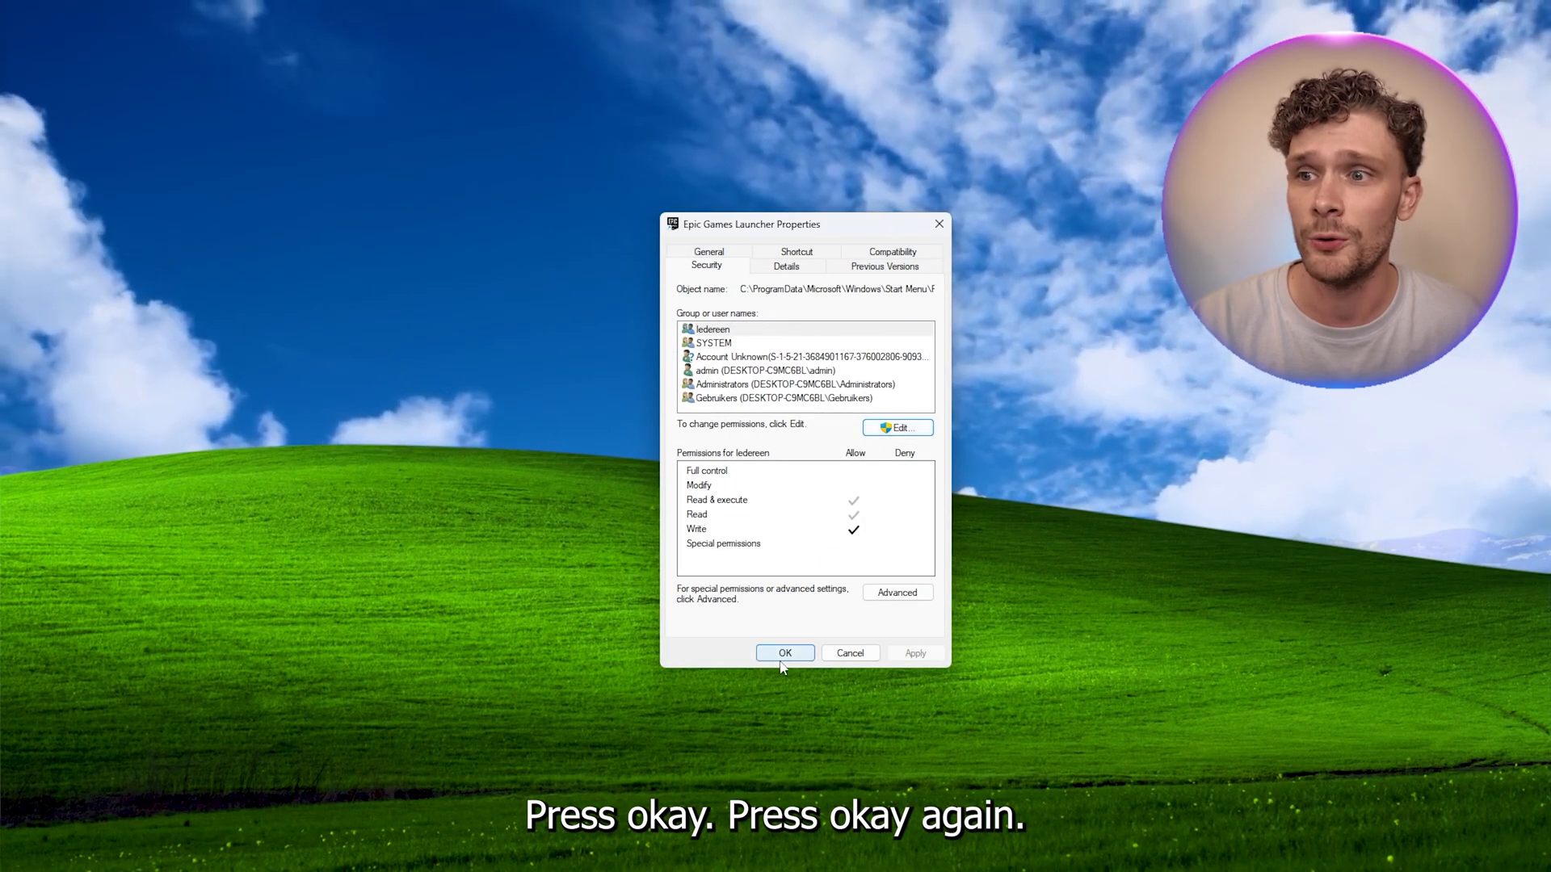
pyautogui.click(786, 653)
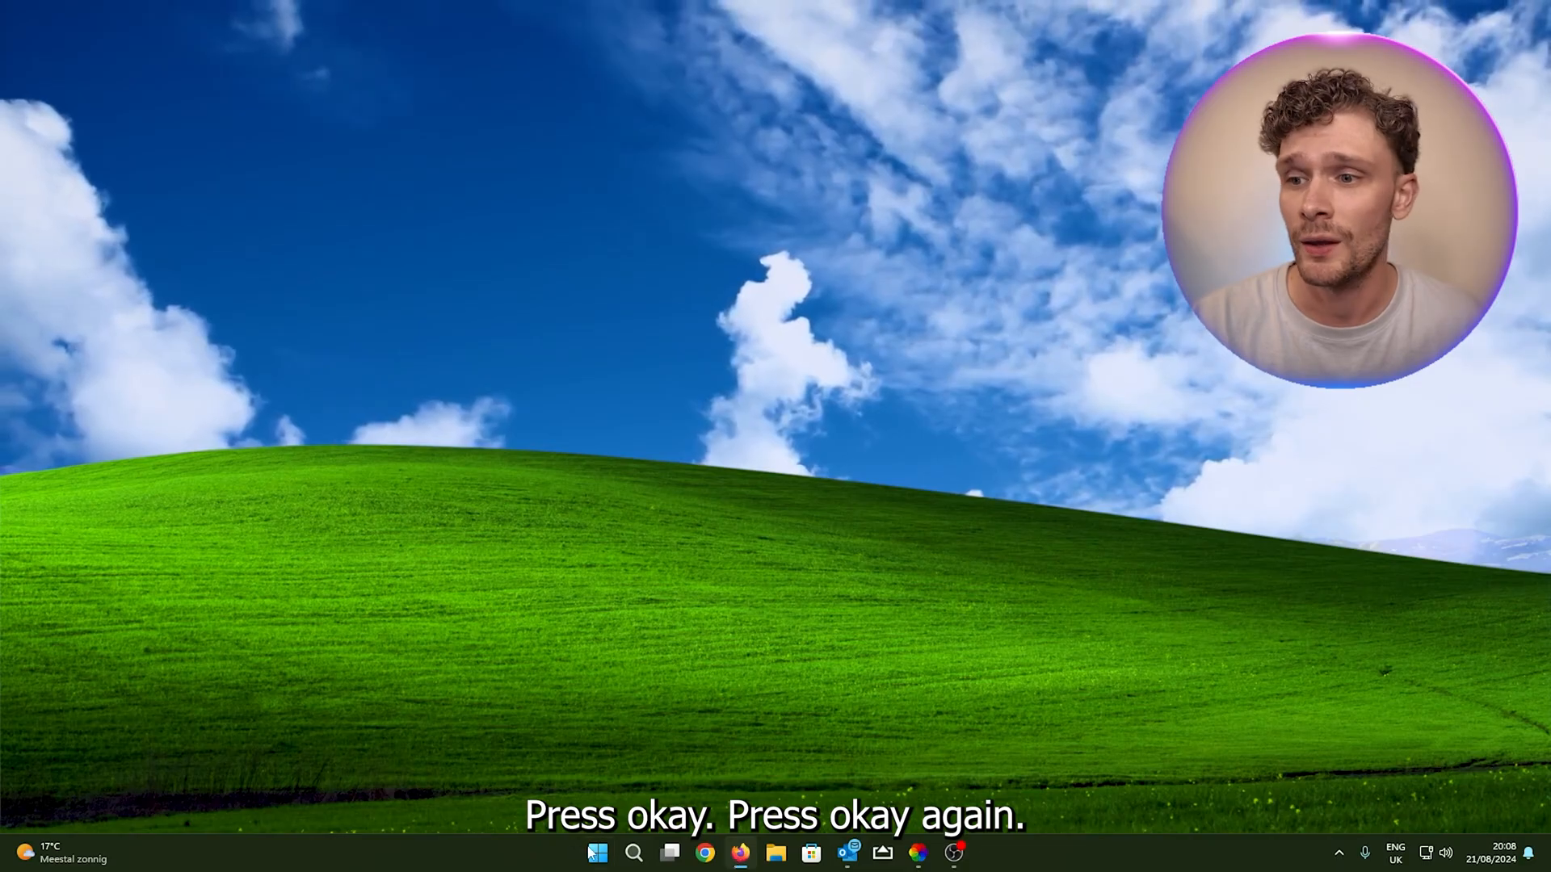
# Step: Search epic again, reopen the shortcut's folder and properties, and move the dialog higher
pyautogui.click(634, 853)
pyautogui.write('epic Games Launcher')
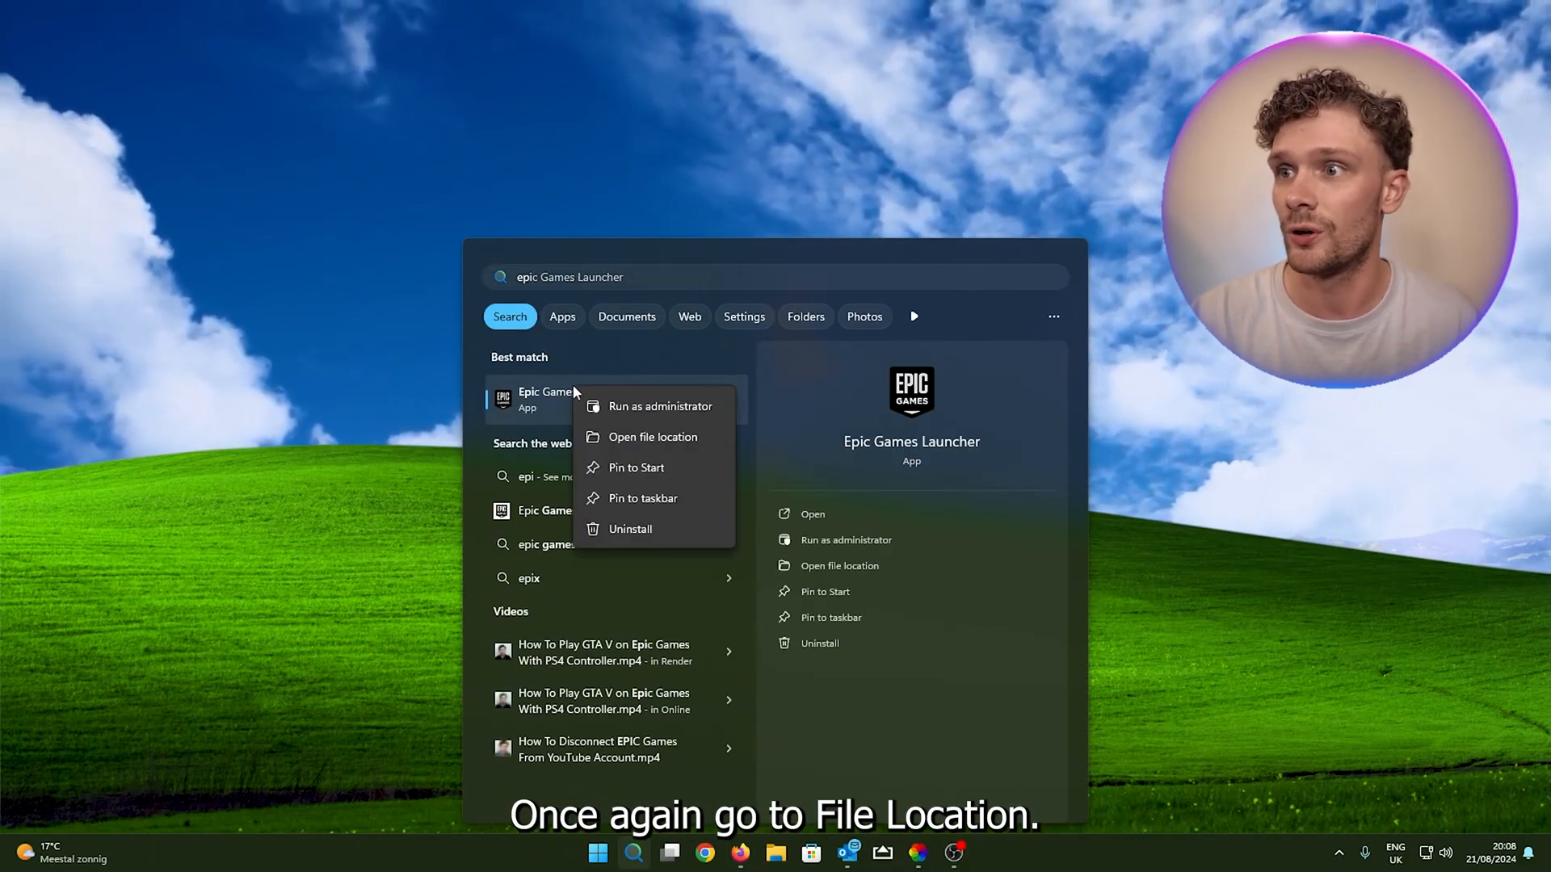
pyautogui.click(653, 436)
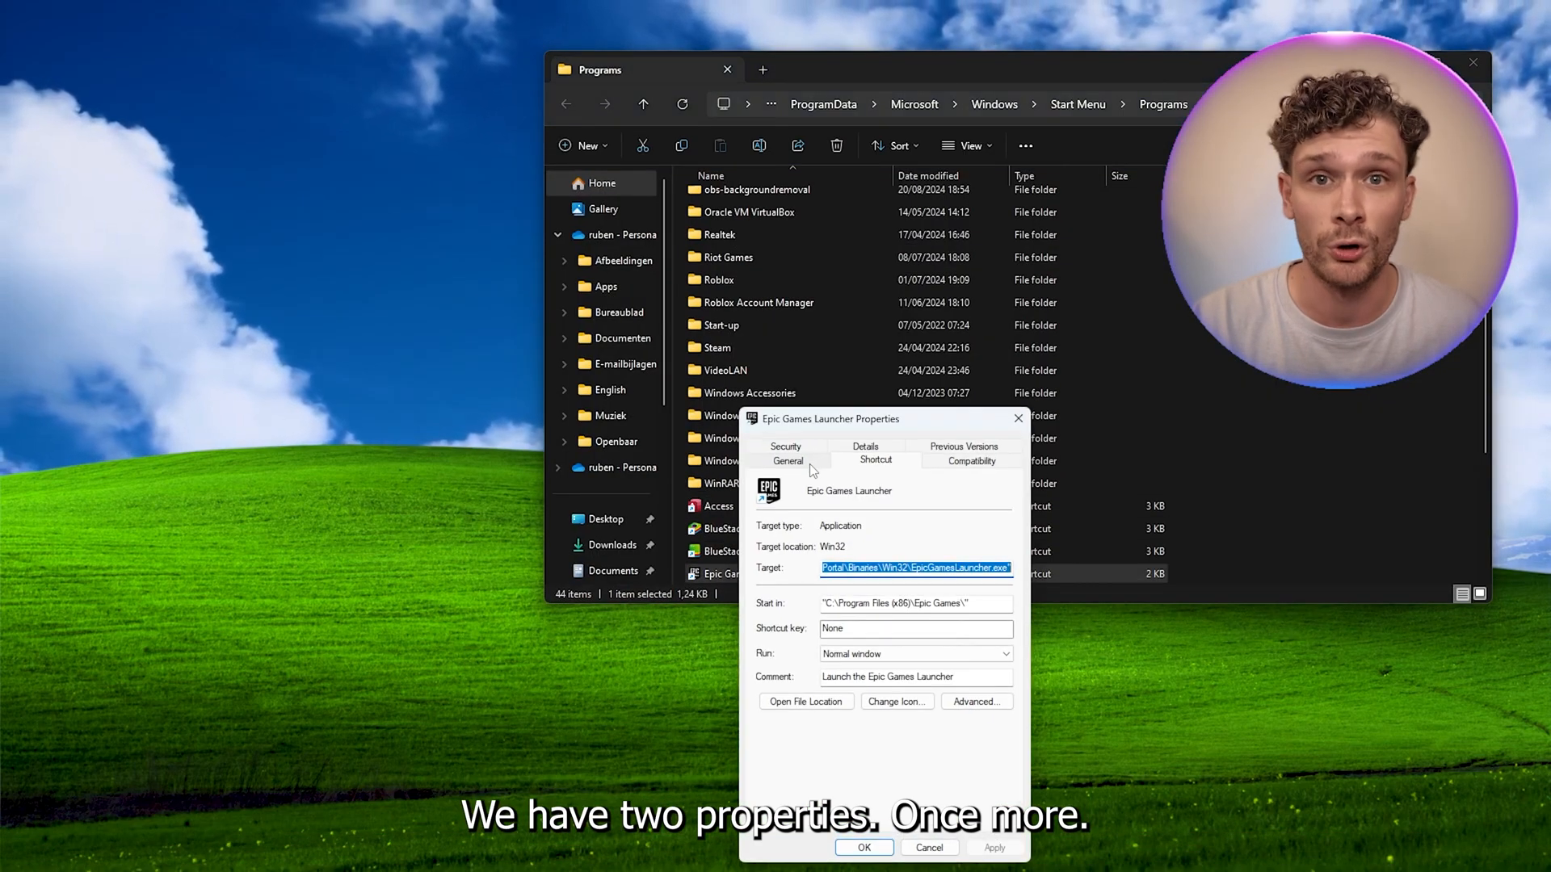
pyautogui.moveTo(830, 419); pyautogui.dragTo(816, 222)
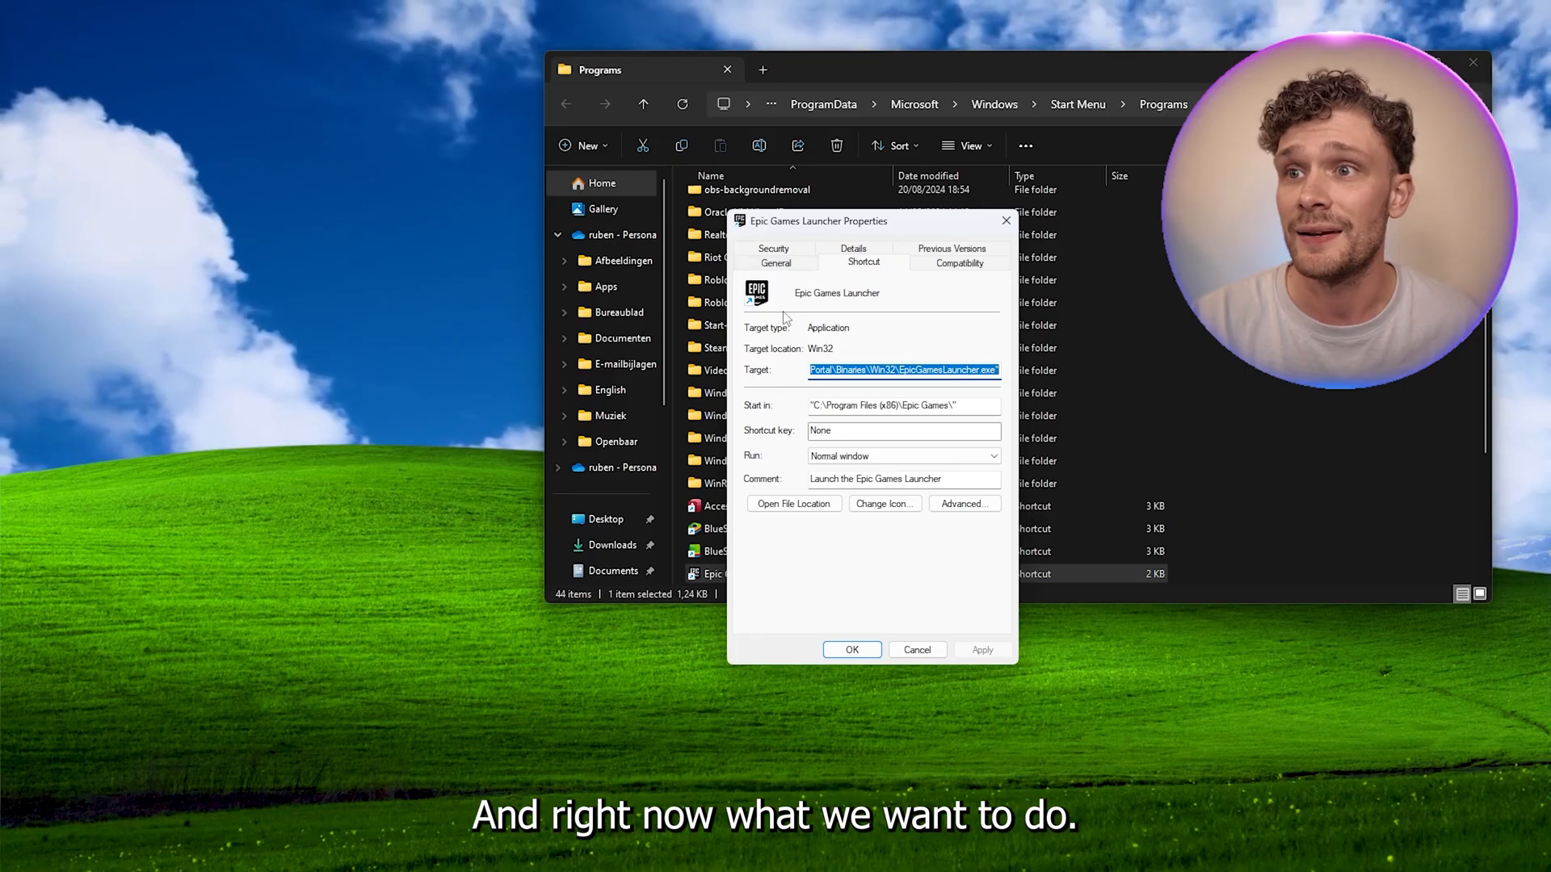
# Step: Set compatibility mode Windows 8, disable full-screen optimisations, run as administrator, and apply
pyautogui.click(958, 262)
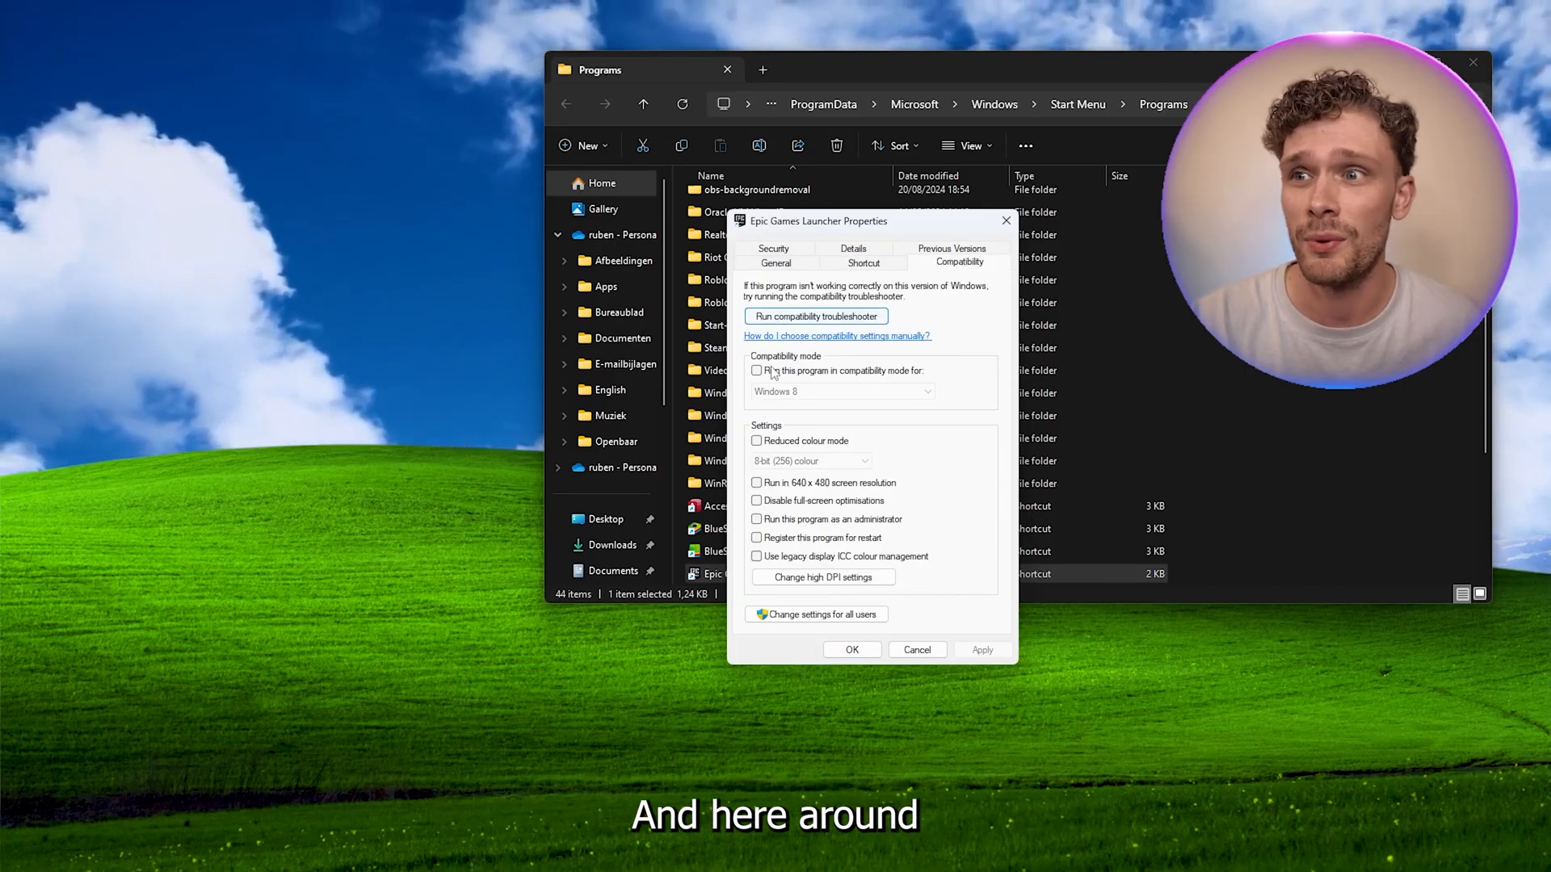
pyautogui.click(756, 370)
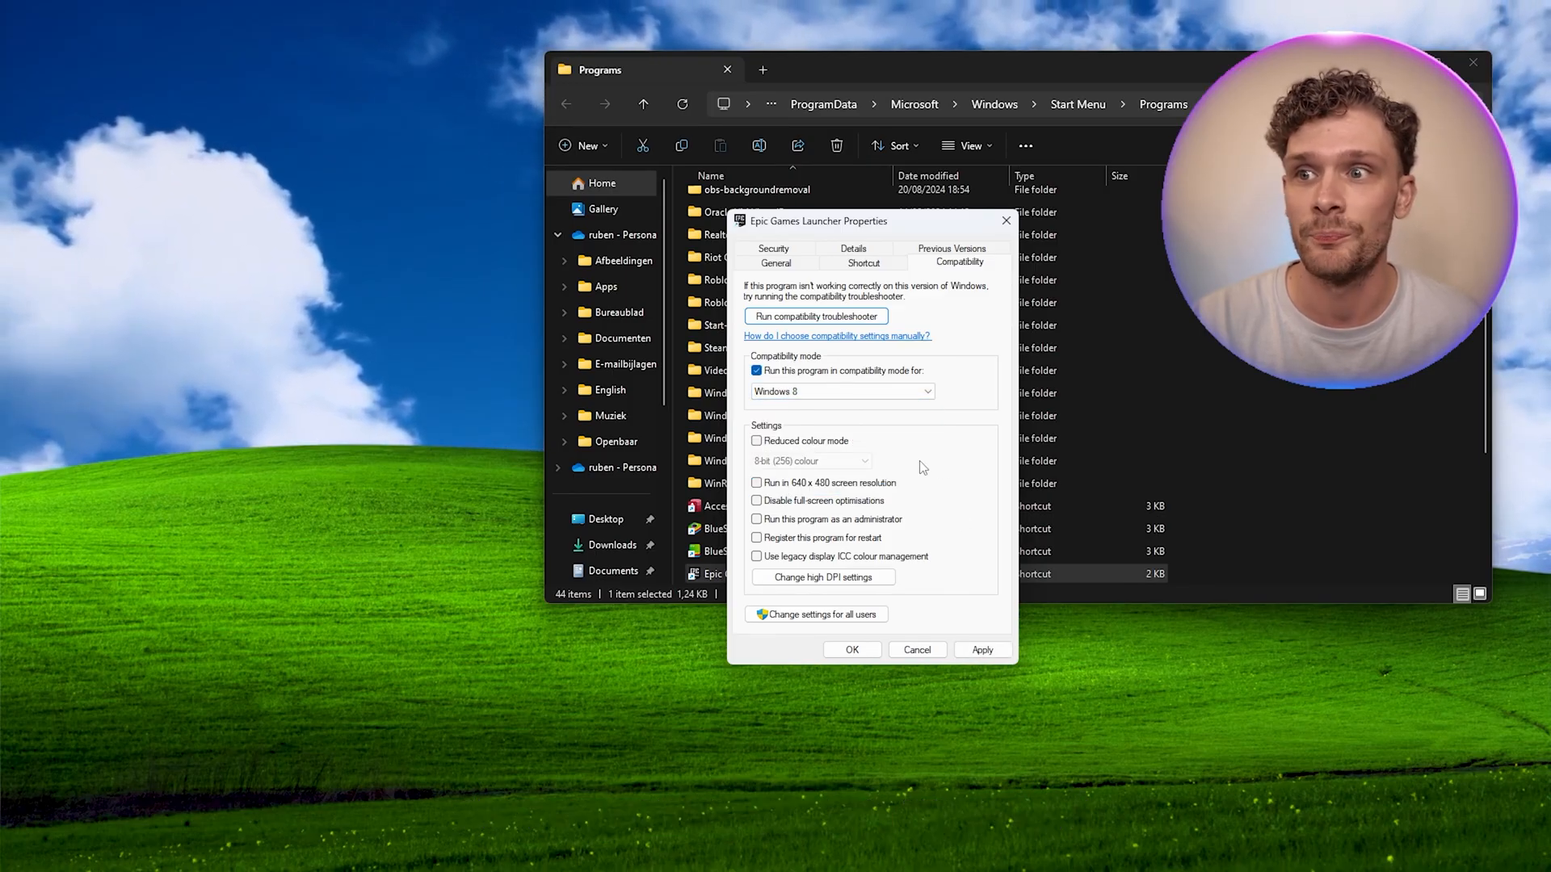
pyautogui.click(756, 500)
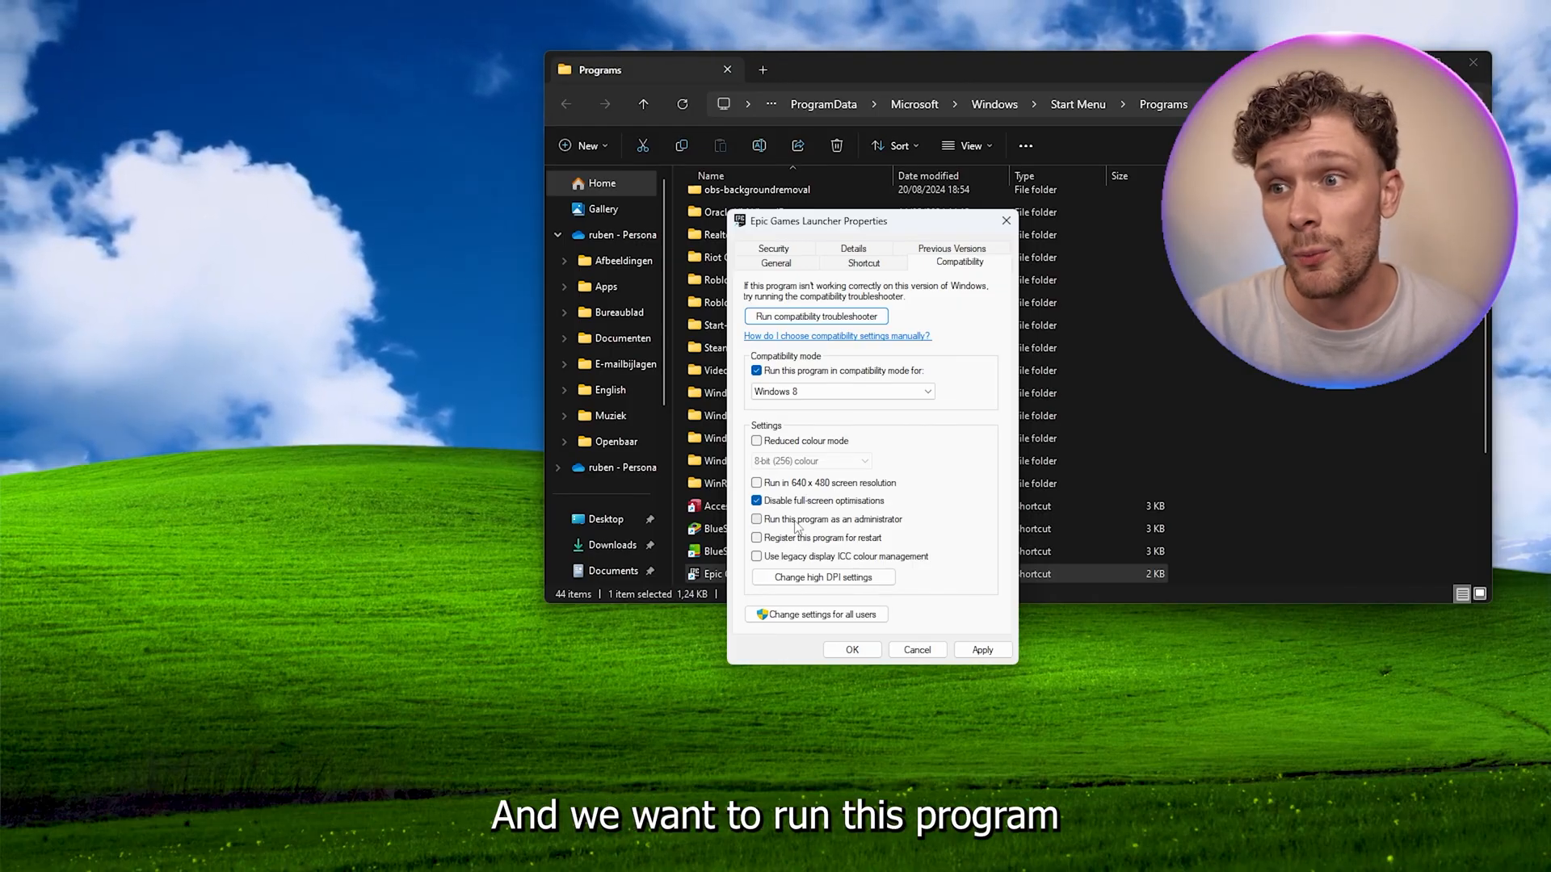
pyautogui.click(757, 519)
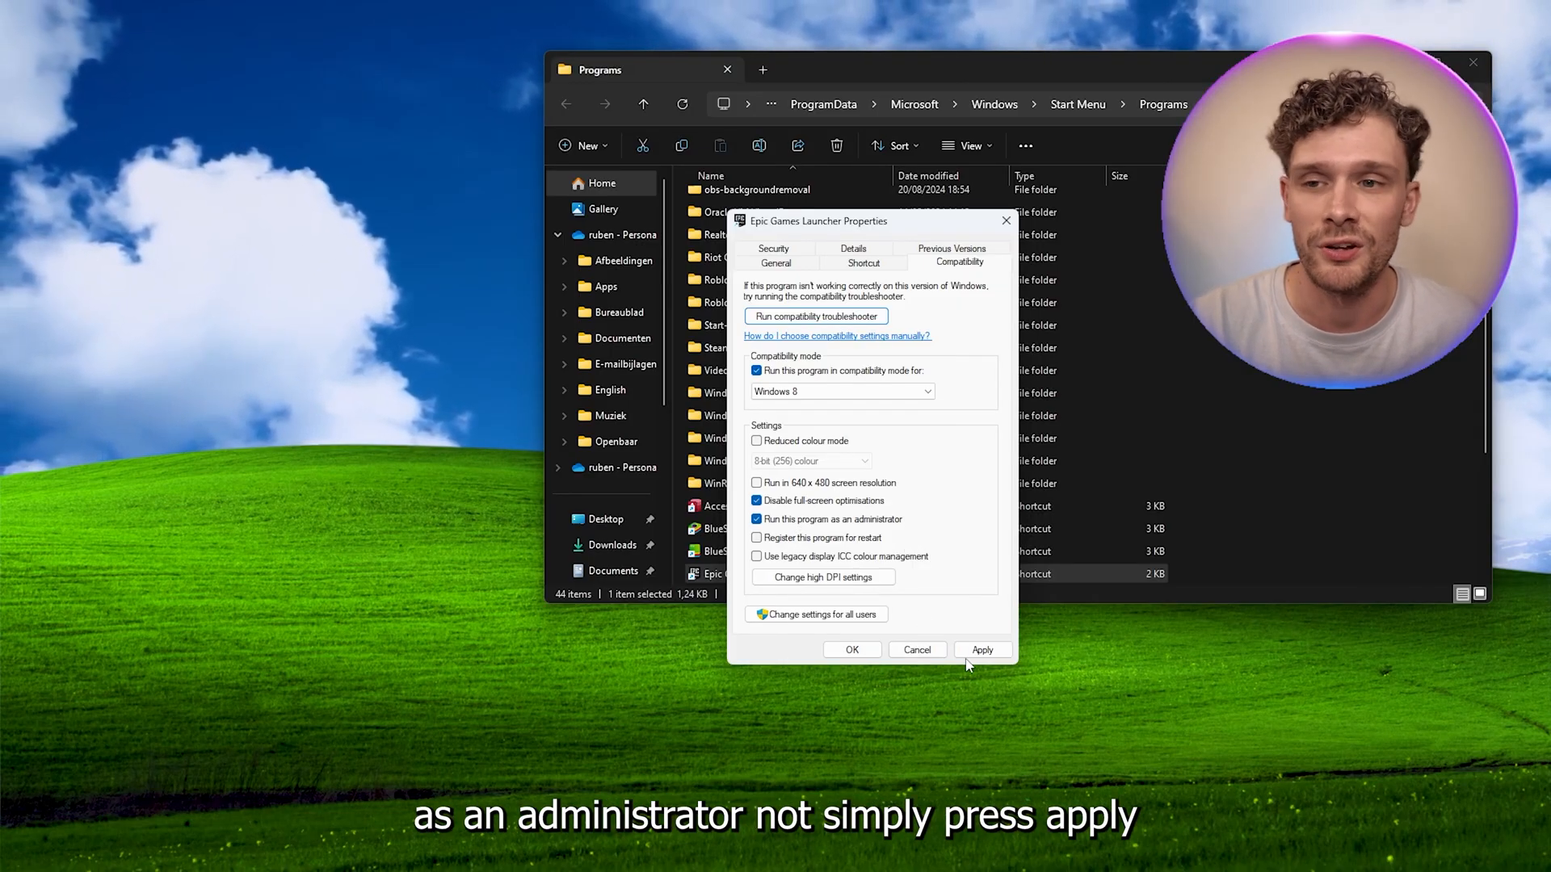
pyautogui.click(852, 649)
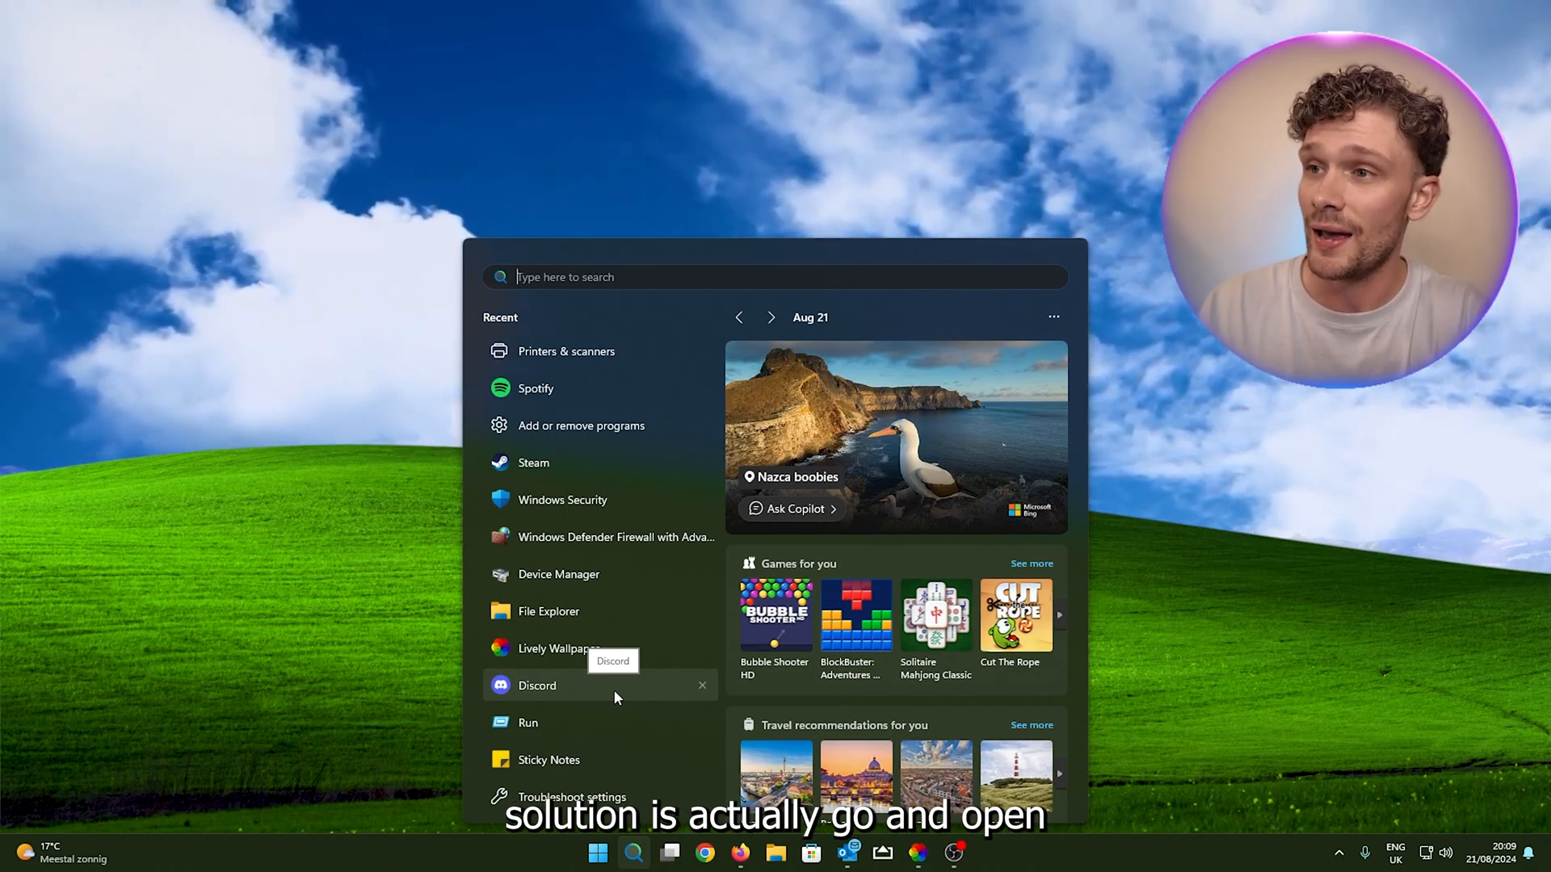
# Step: Find and open Add or remove programs from Start search
pyautogui.write('add or remove programs')
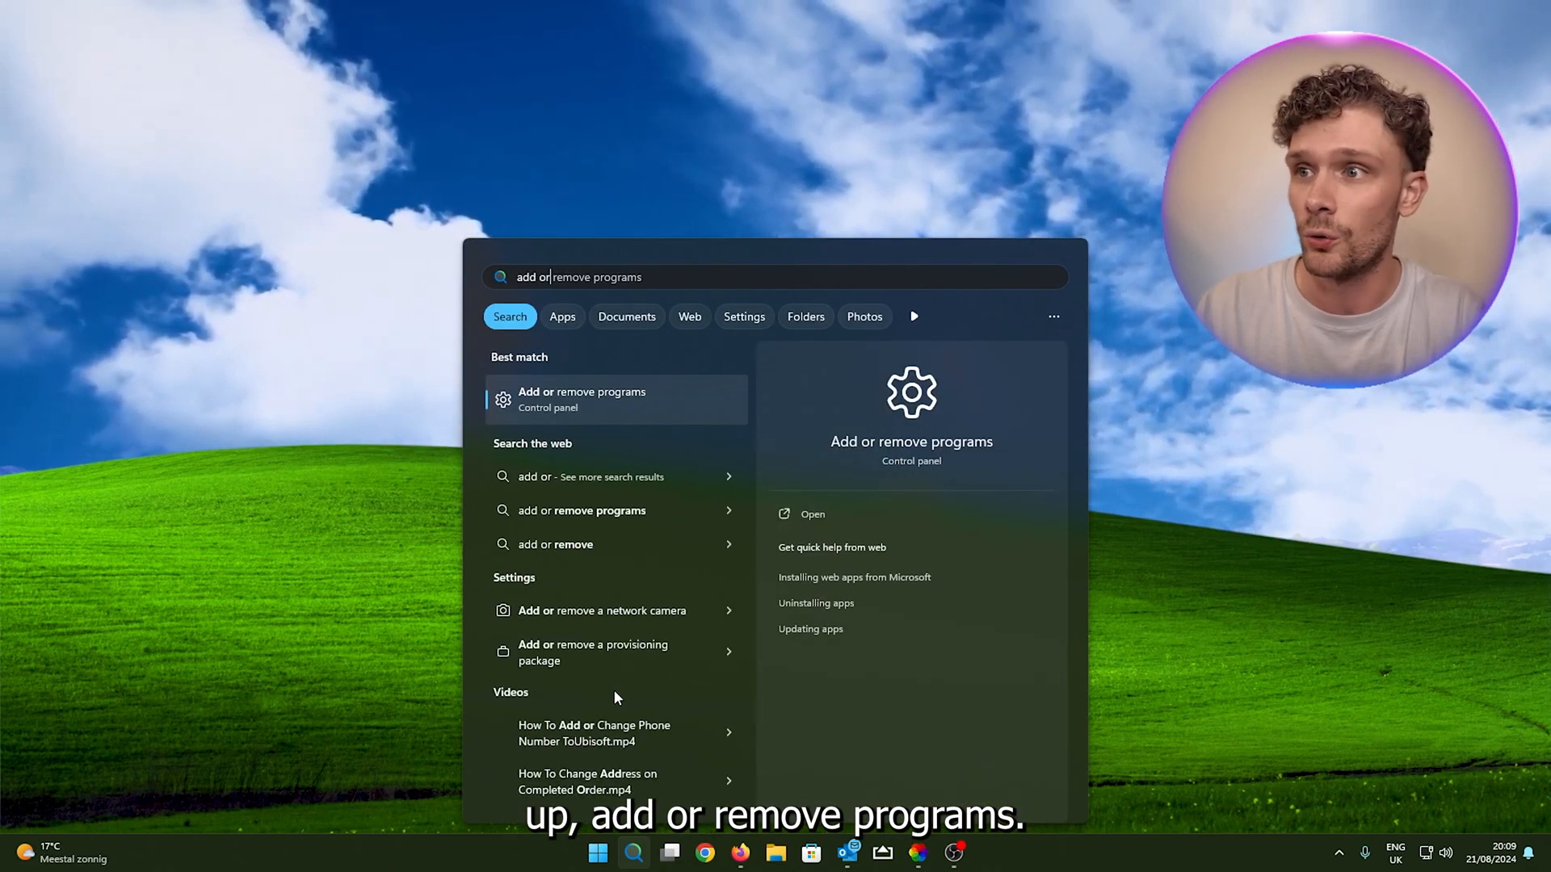
pyautogui.click(581, 399)
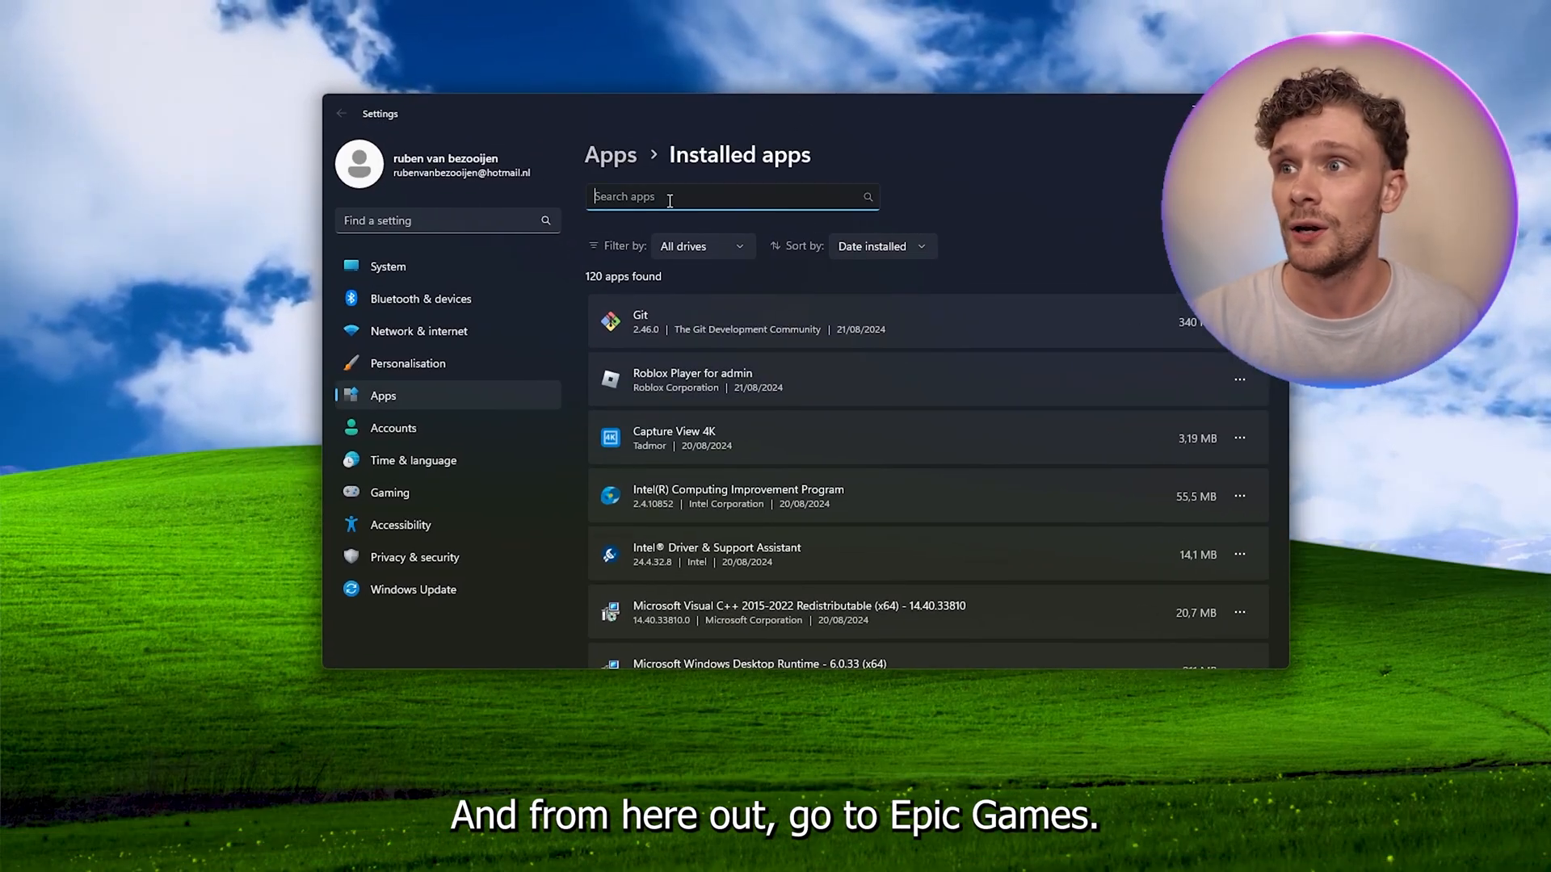
# Step: Filter Installed apps by 'epic' to show the Epic Games Launcher entry
pyautogui.write('epic')
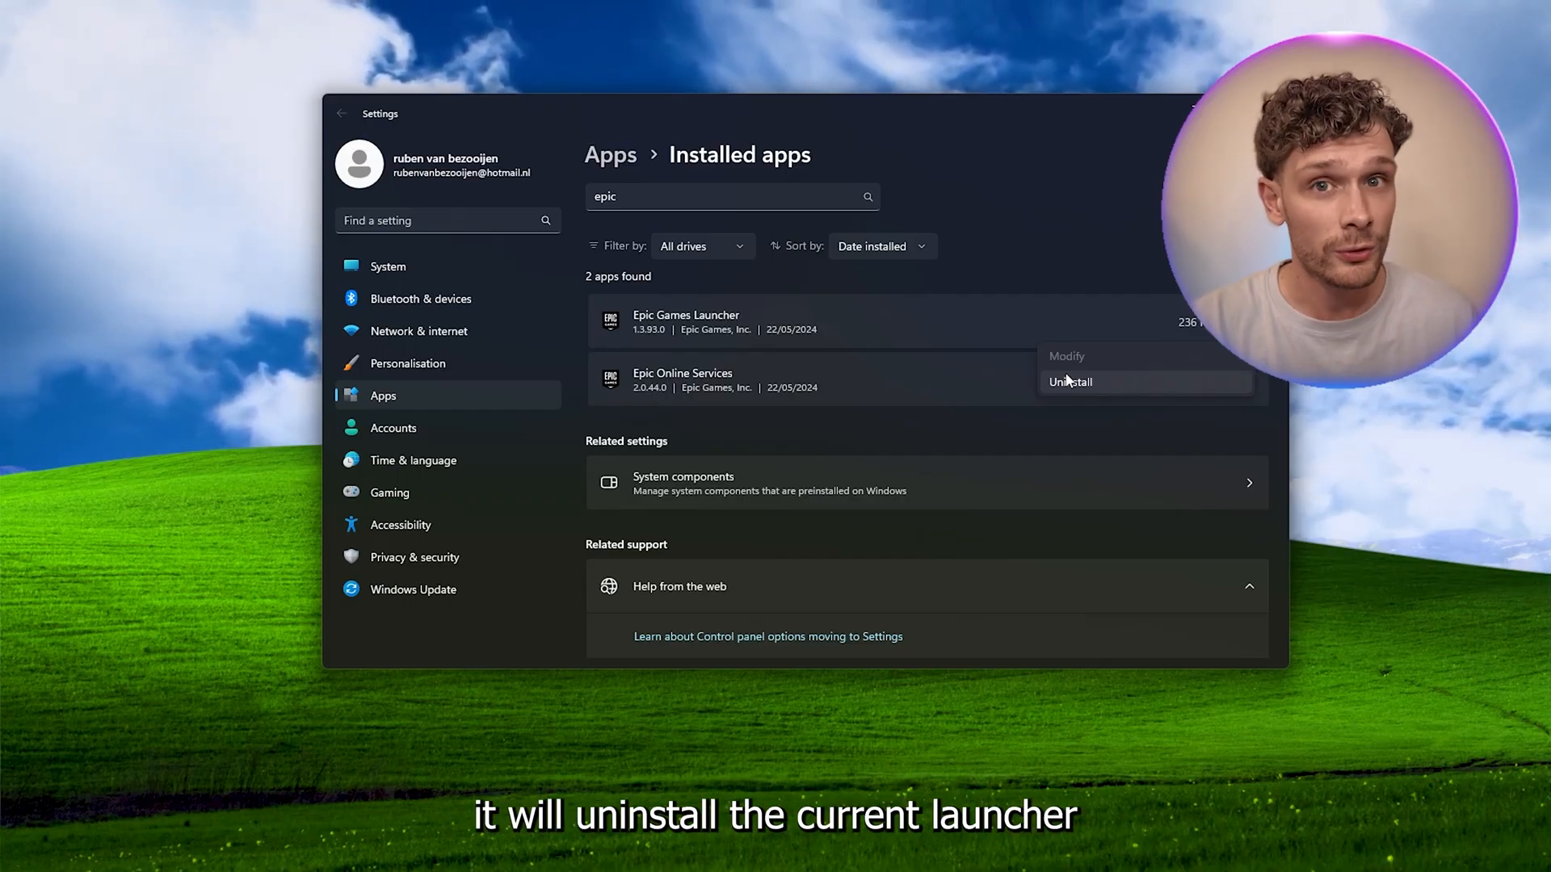
pyautogui.moveTo(920, 307)
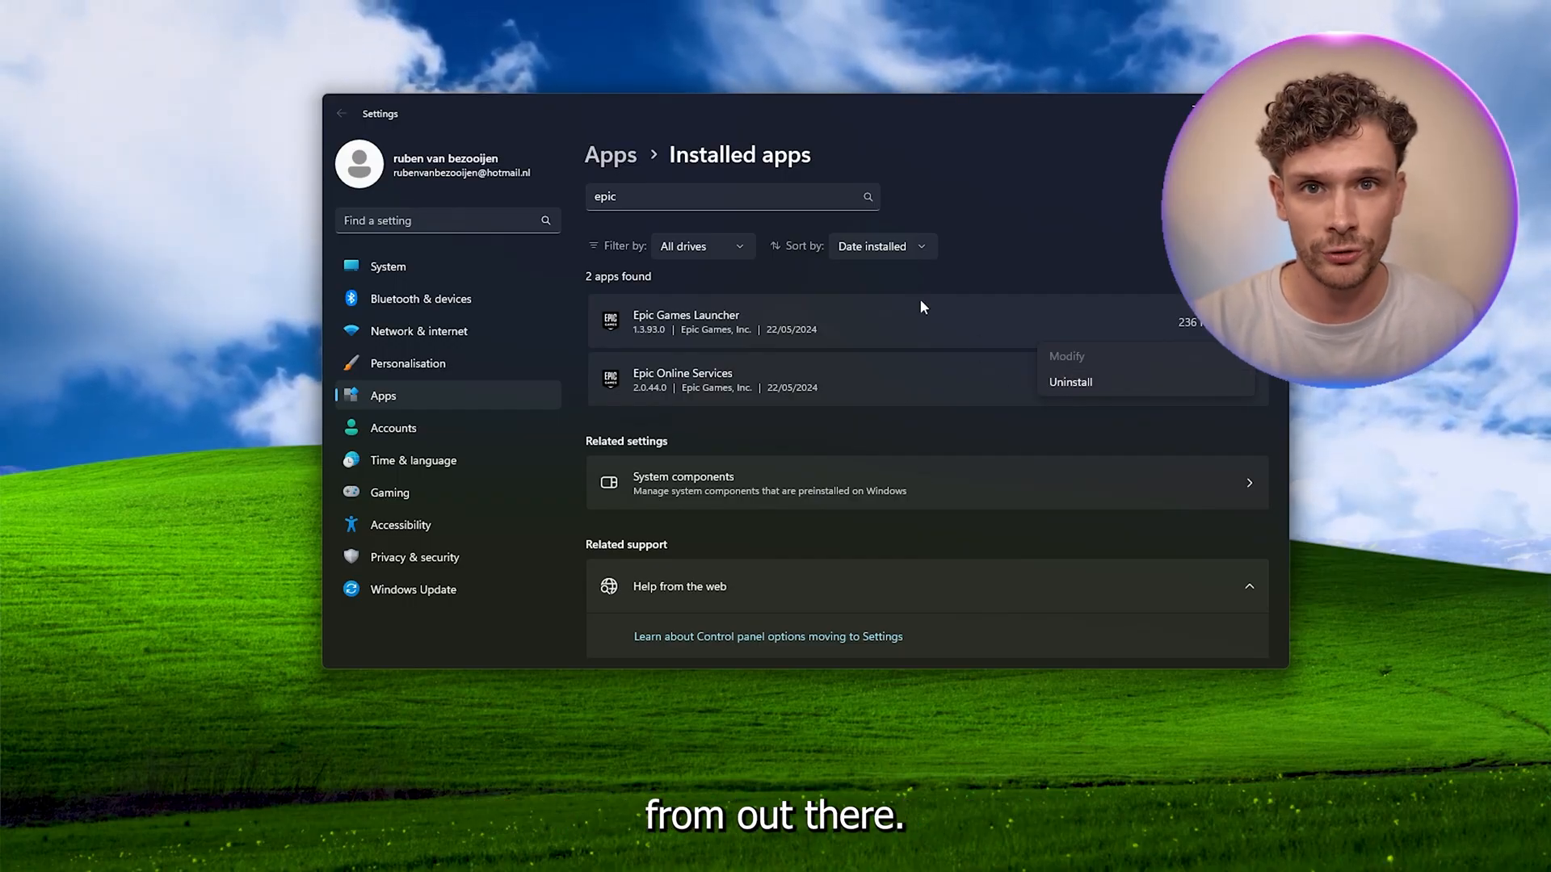
pyautogui.moveTo(935, 284)
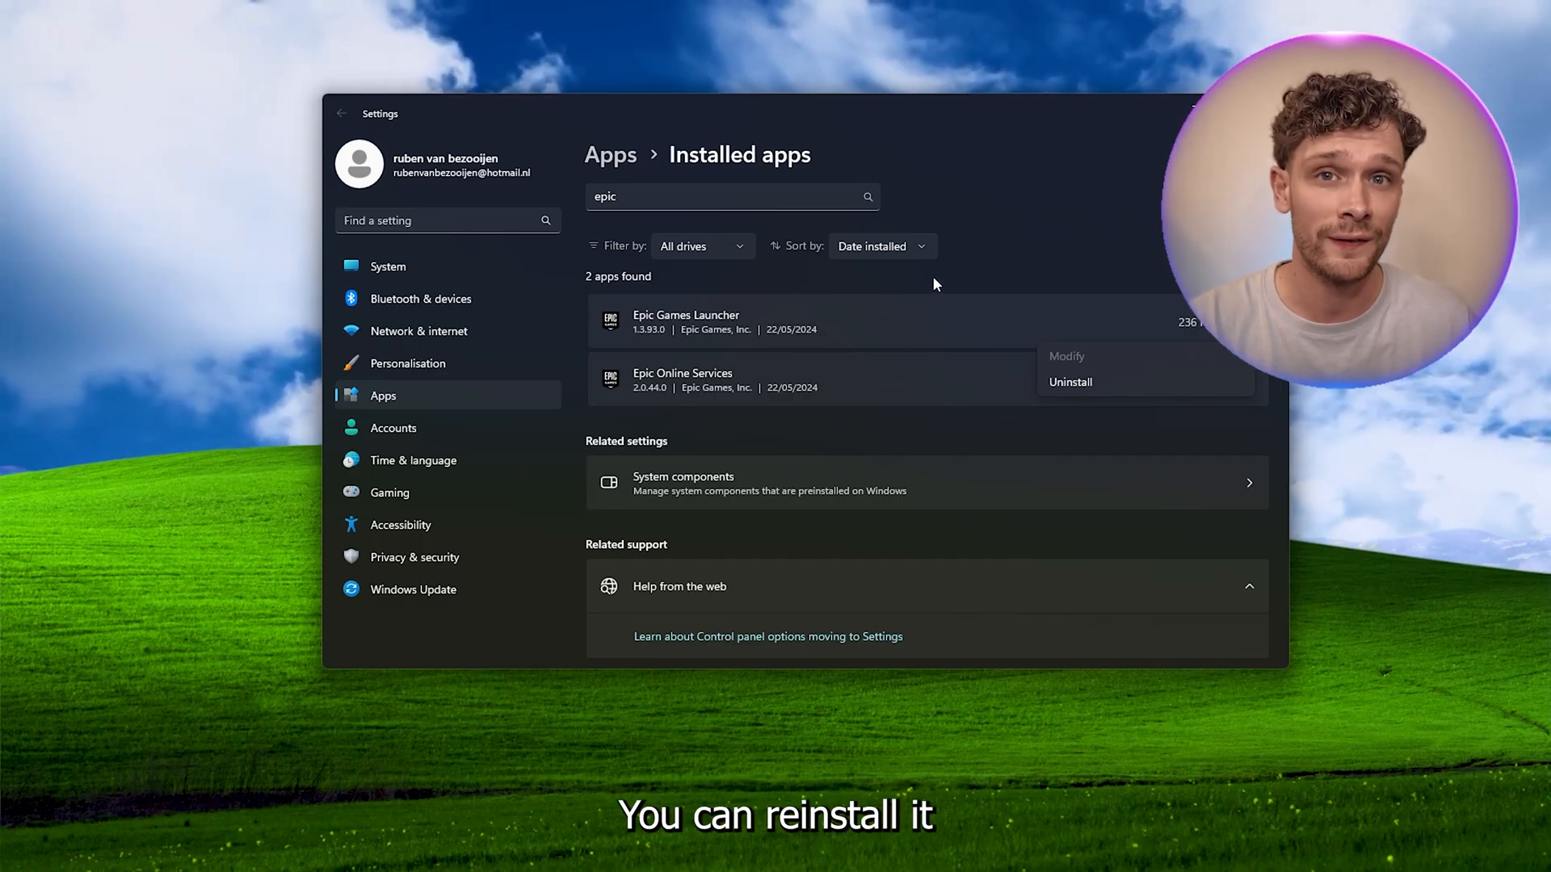
pyautogui.moveTo(956, 634)
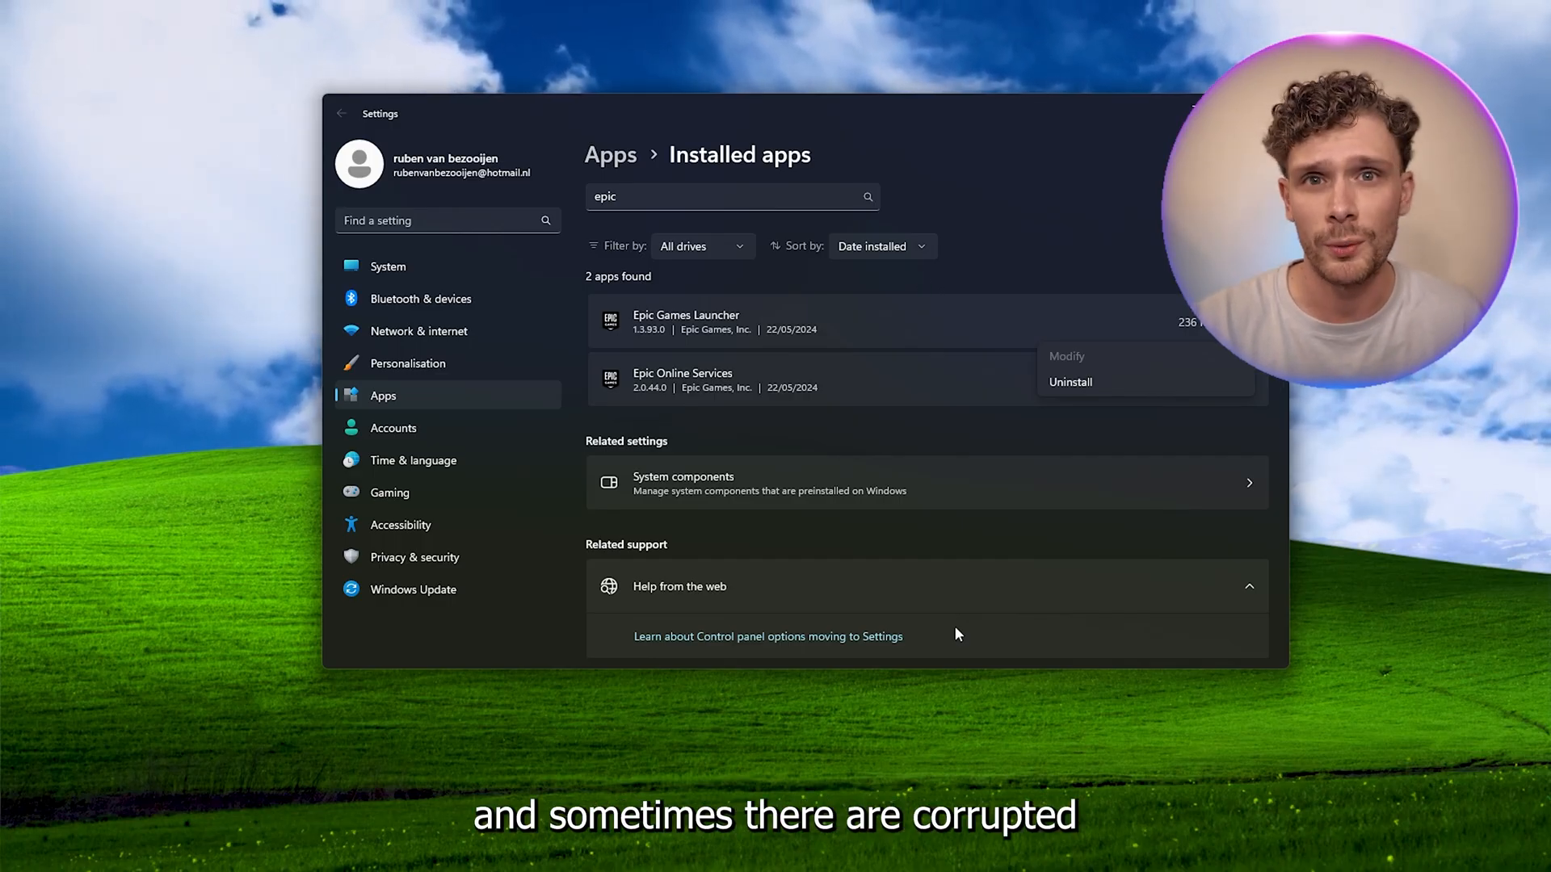